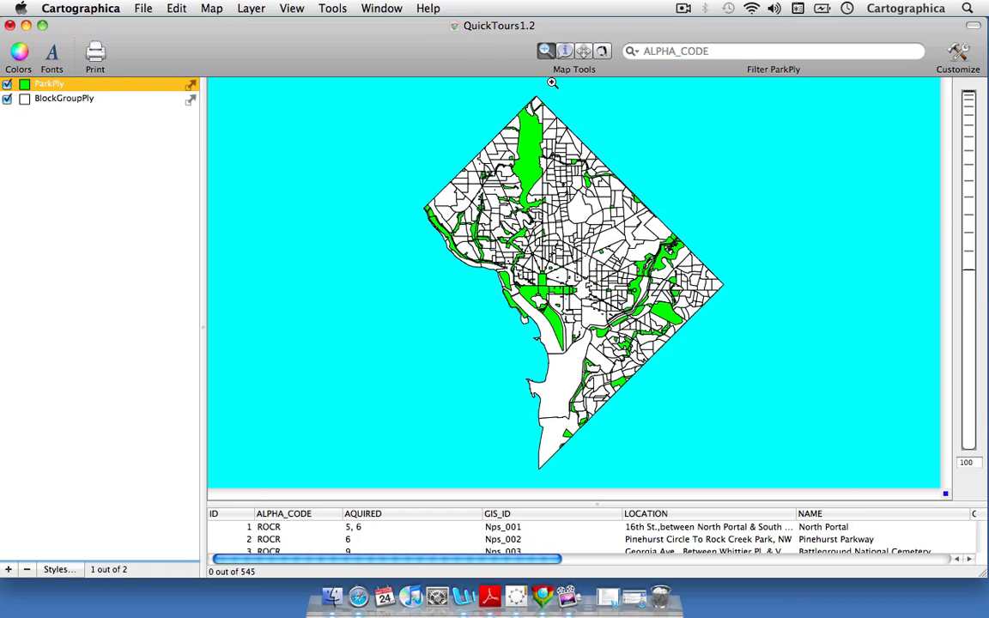
pyautogui.moveTo(533, 282)
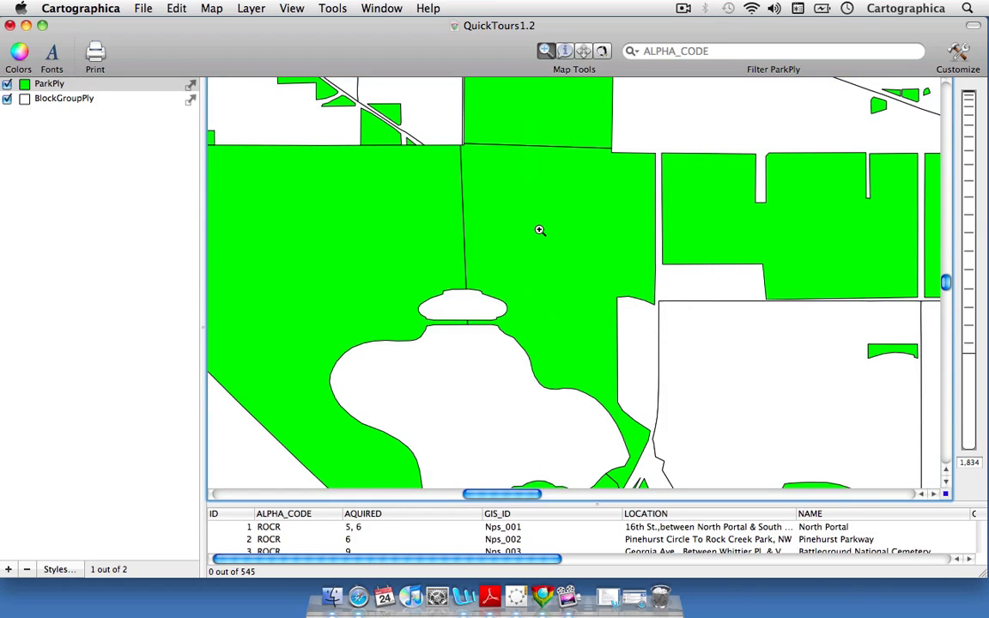
pyautogui.moveTo(552, 251)
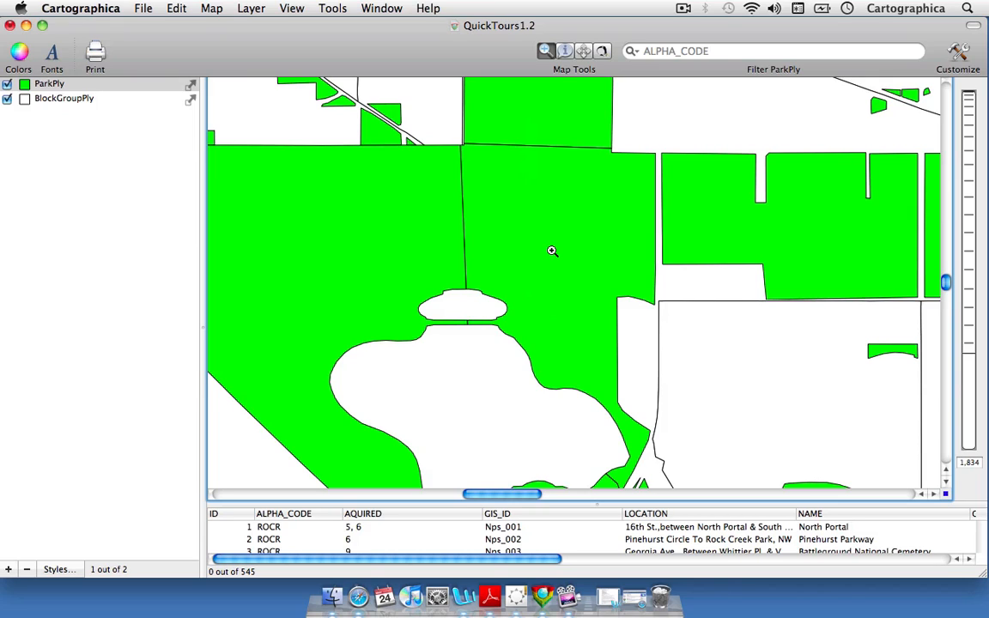
pyautogui.moveTo(580, 202)
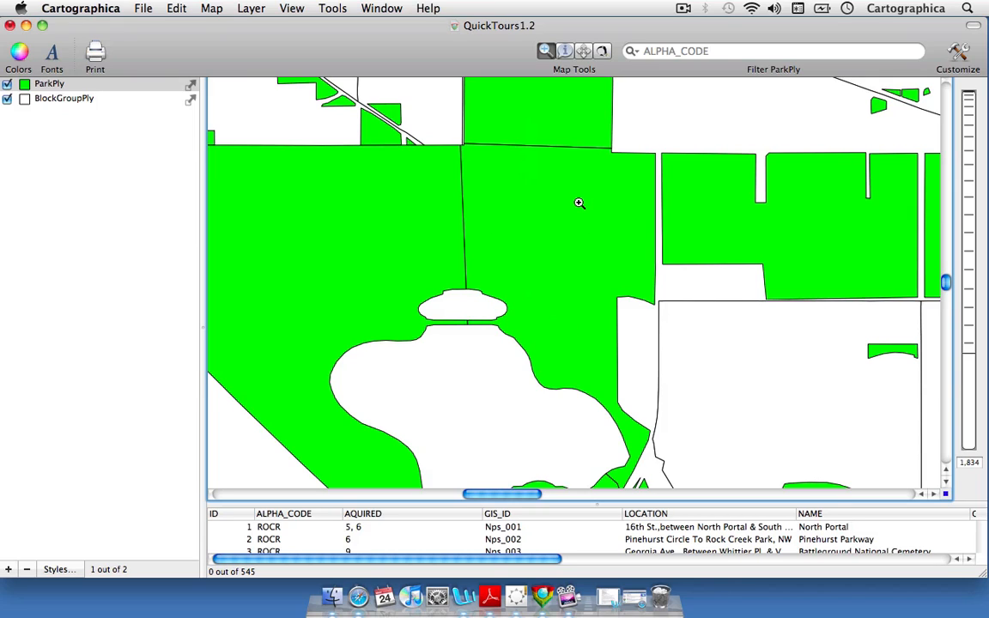
pyautogui.moveTo(575, 83)
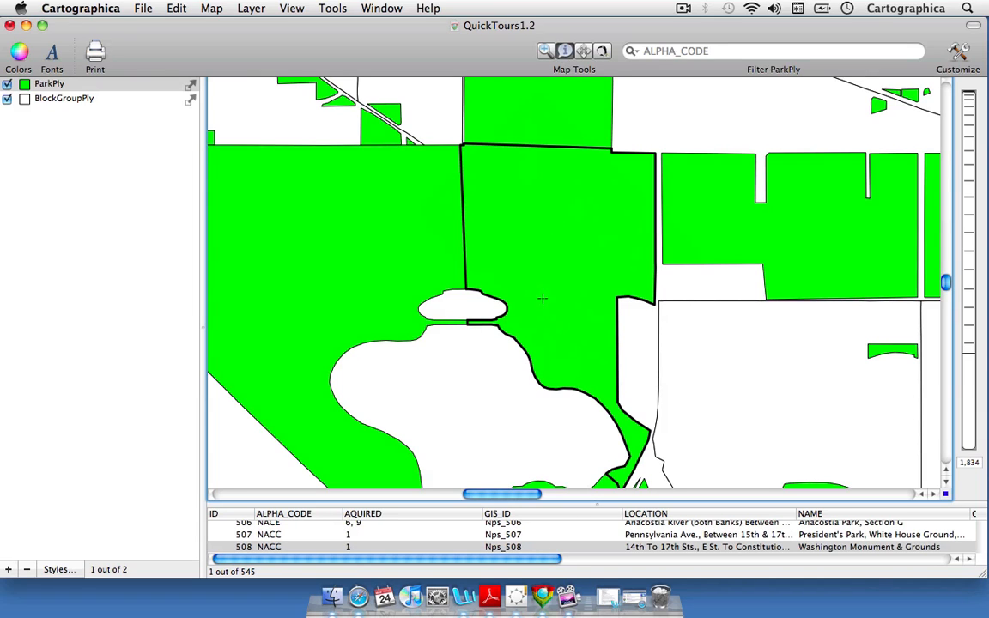
pyautogui.moveTo(575, 229)
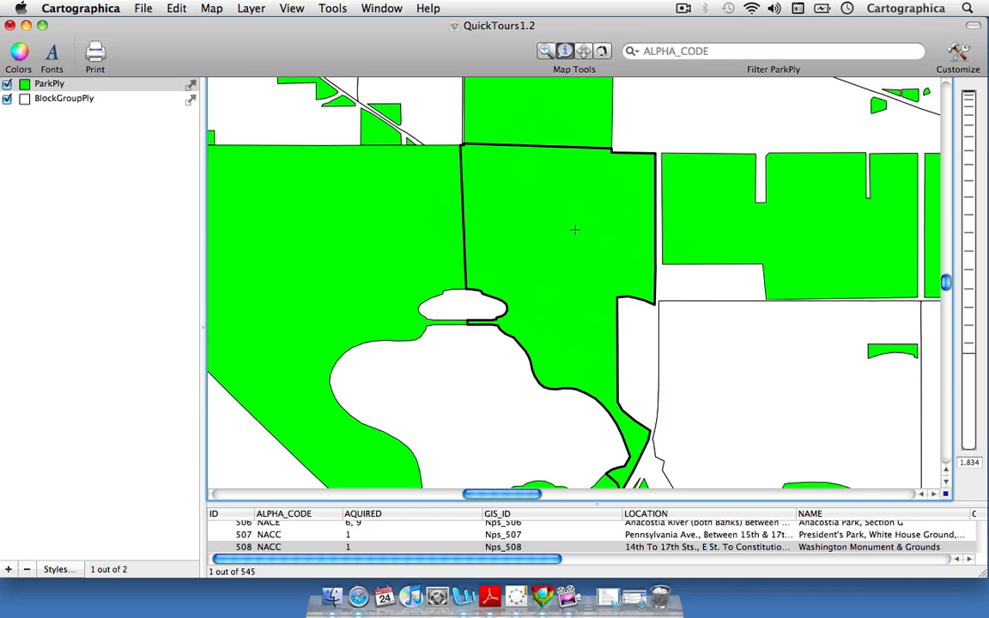
pyautogui.moveTo(545, 226)
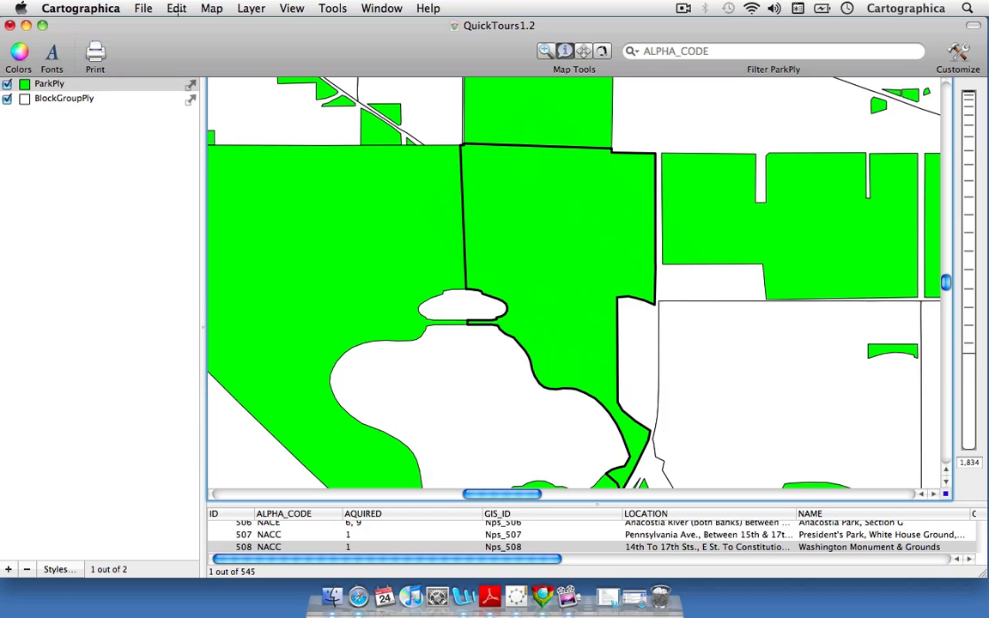
# - Choose Edit > Add Feature to start adding a new feature to the parks layer
pyautogui.click(176, 8)
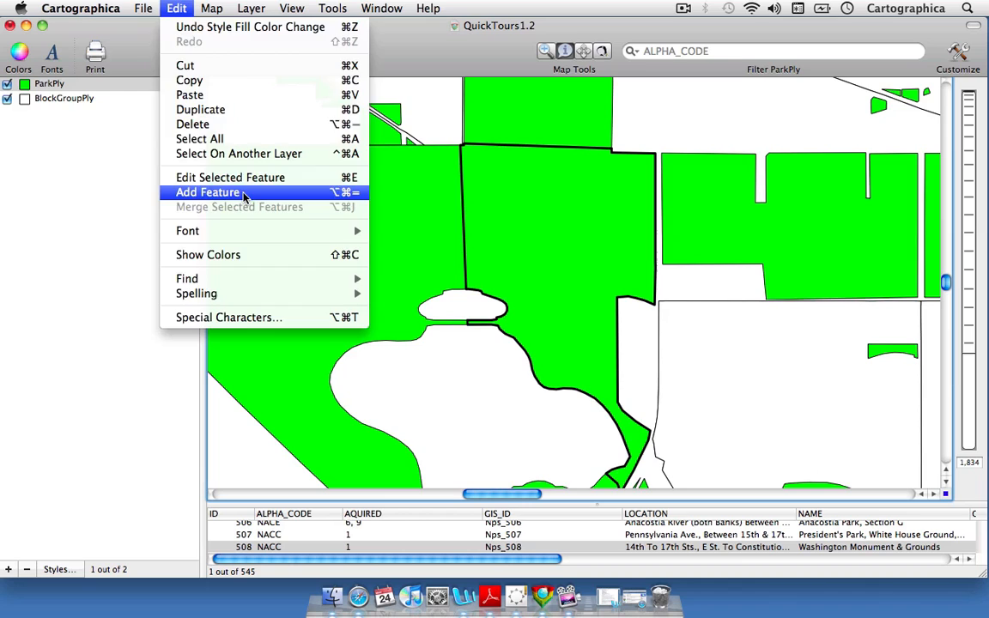
pyautogui.click(208, 191)
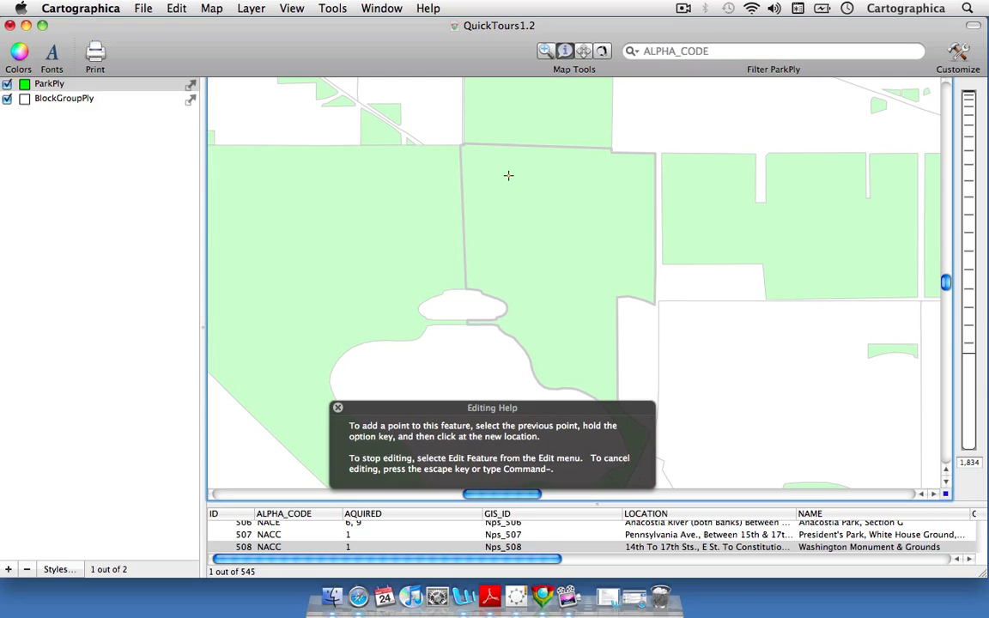
pyautogui.moveTo(512, 183)
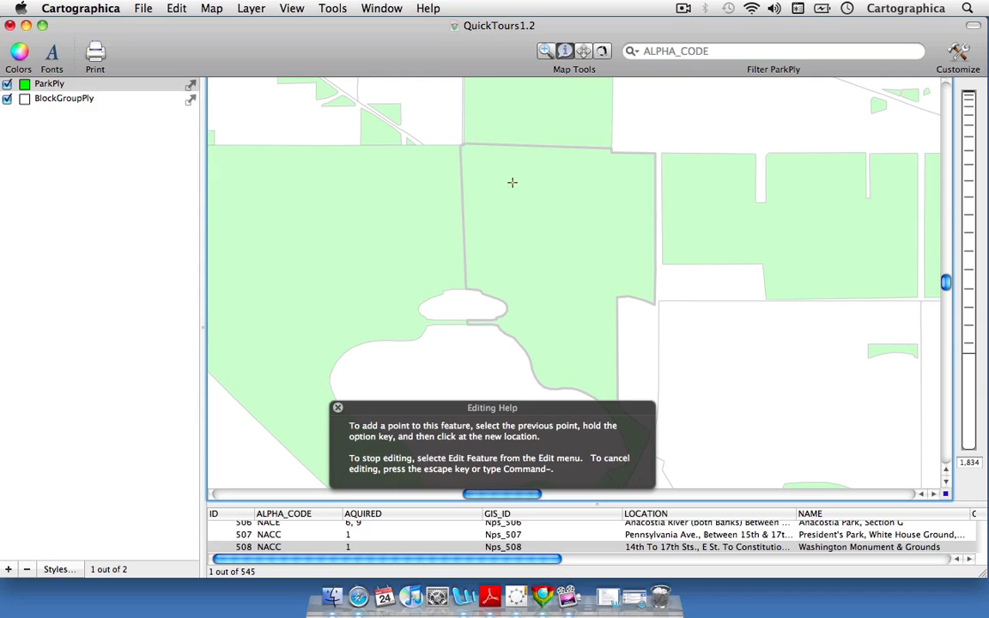
pyautogui.moveTo(552, 219)
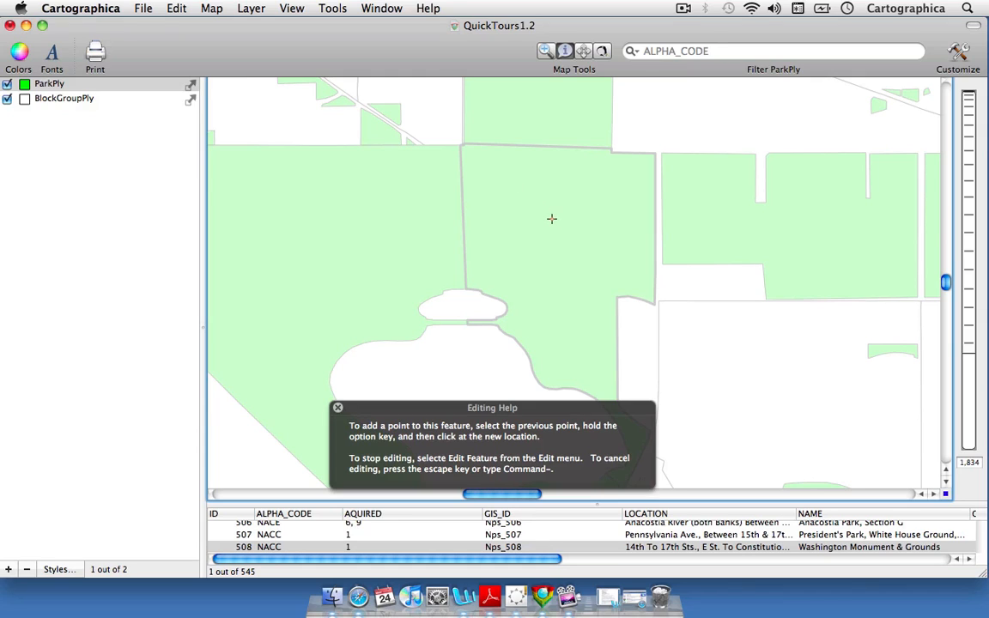
pyautogui.moveTo(562, 219)
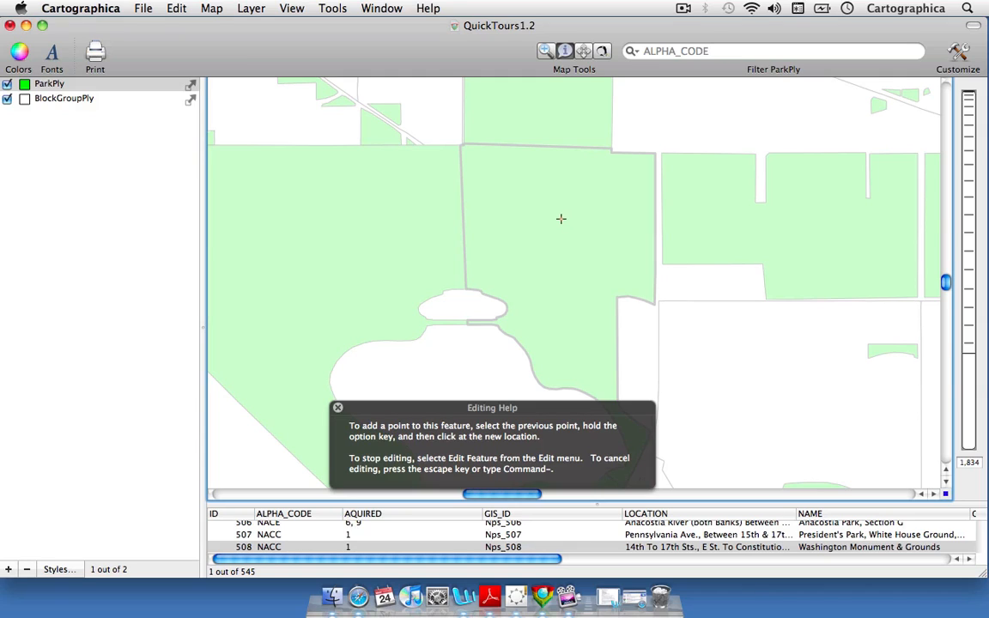
pyautogui.moveTo(558, 213)
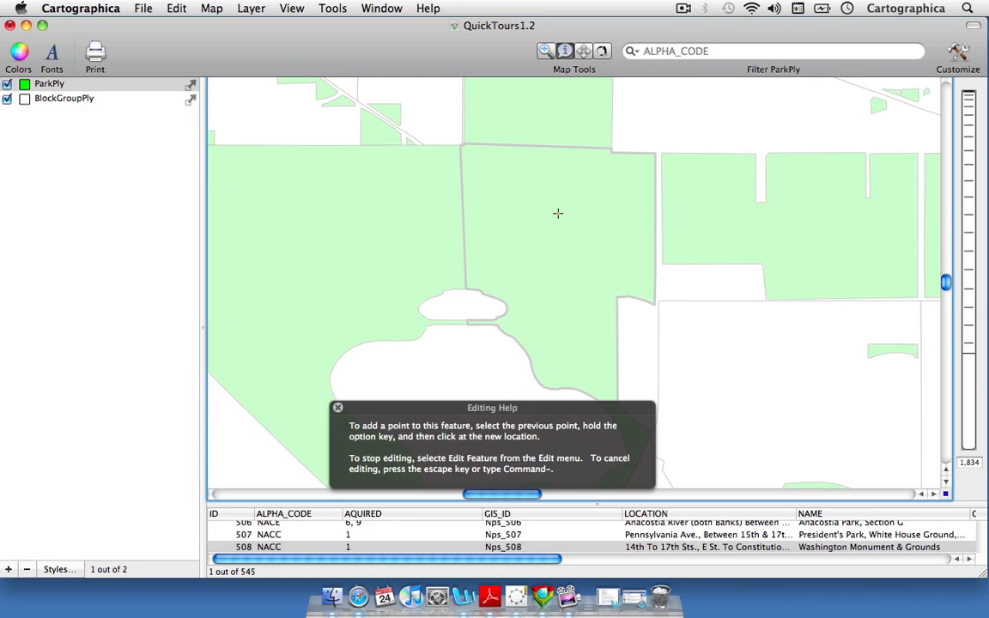
pyautogui.moveTo(562, 206)
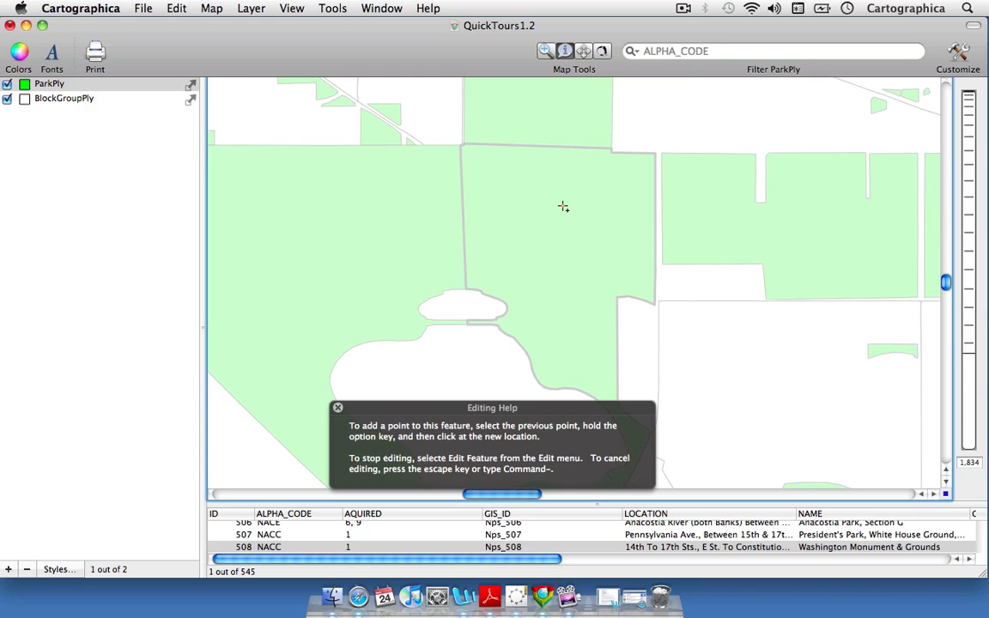
# - Place the corner points of a small square inside the Washington Monument grounds
pyautogui.click(564, 206)
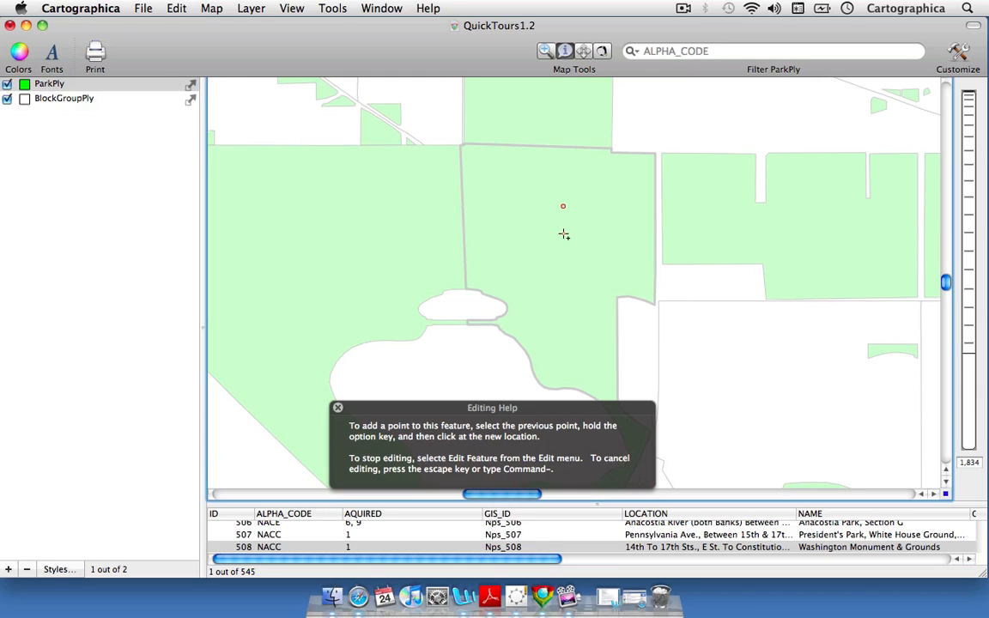
pyautogui.click(590, 233)
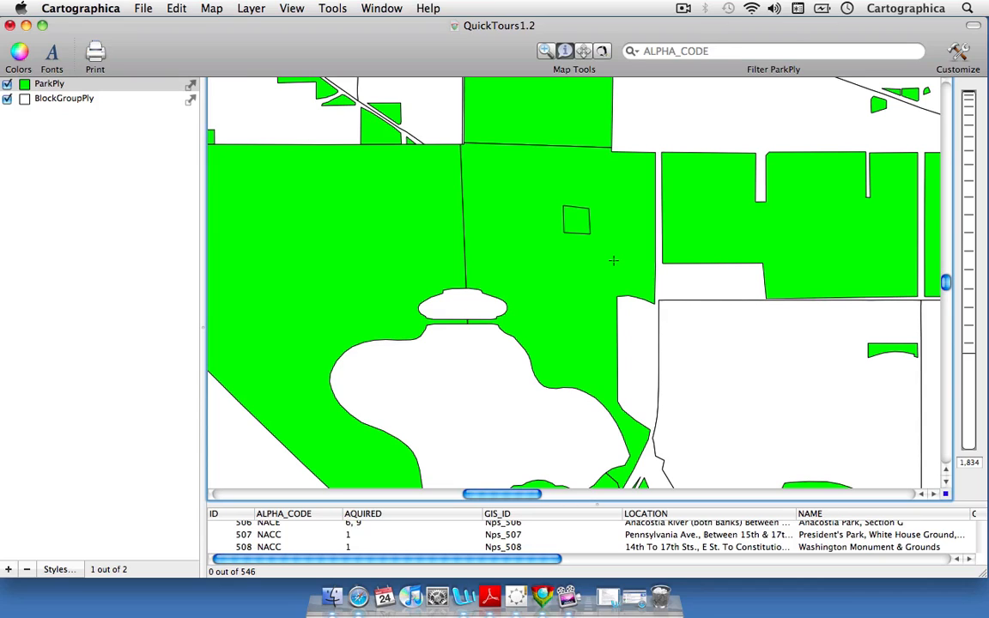
pyautogui.moveTo(530, 471)
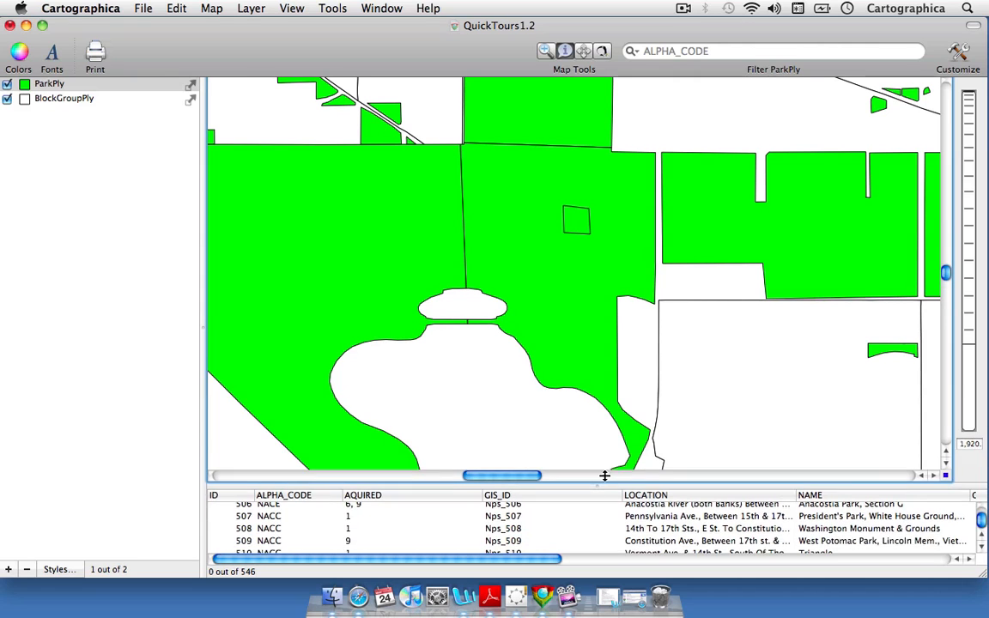
# - Enlarge the attribute table and scroll down to its last rows
pyautogui.moveTo(605, 476); pyautogui.dragTo(631, 316)
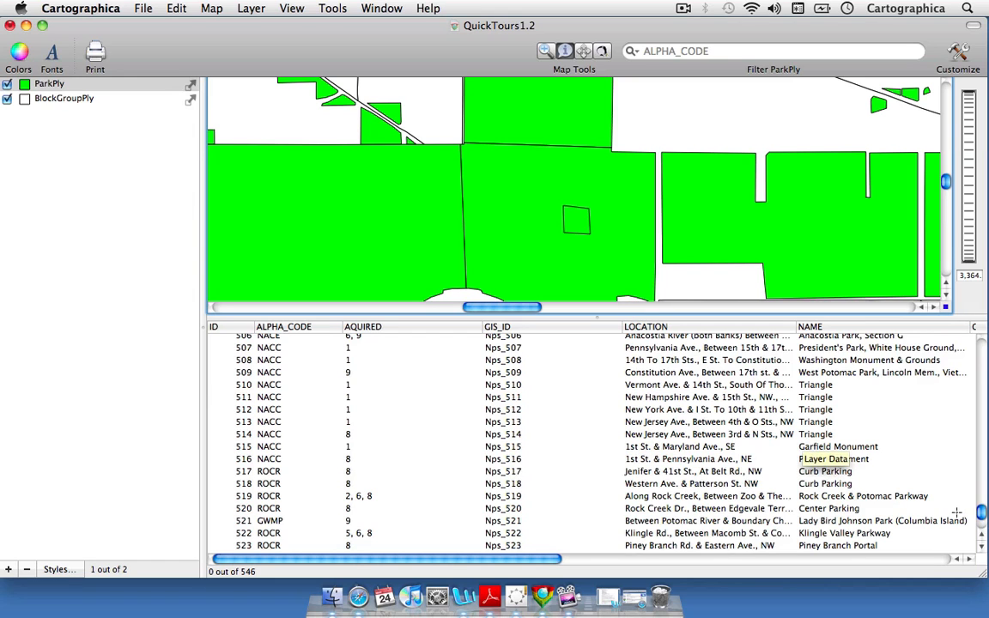
pyautogui.scroll(3)
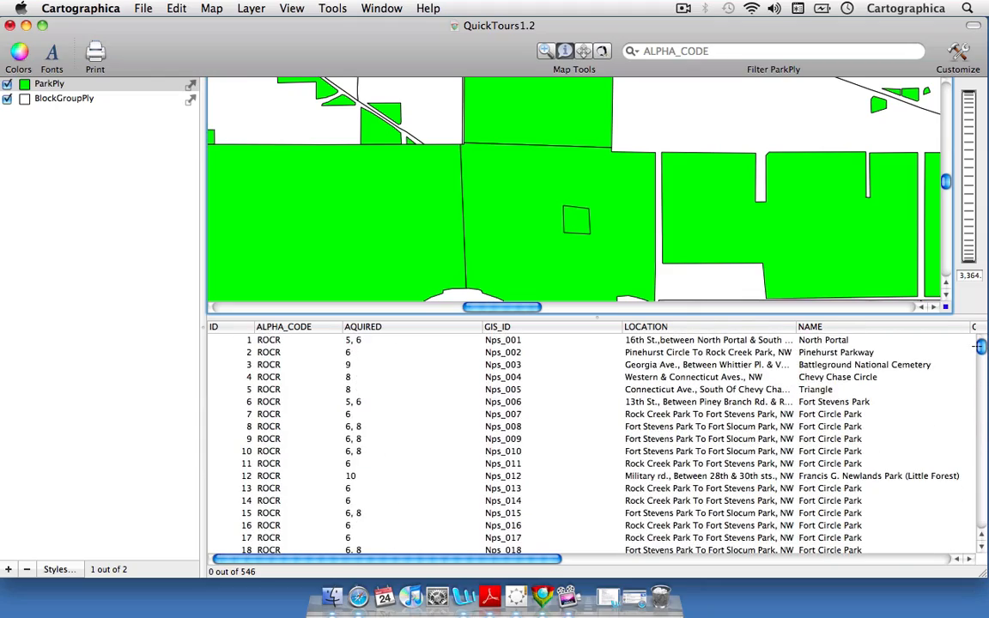
pyautogui.scroll(-3)
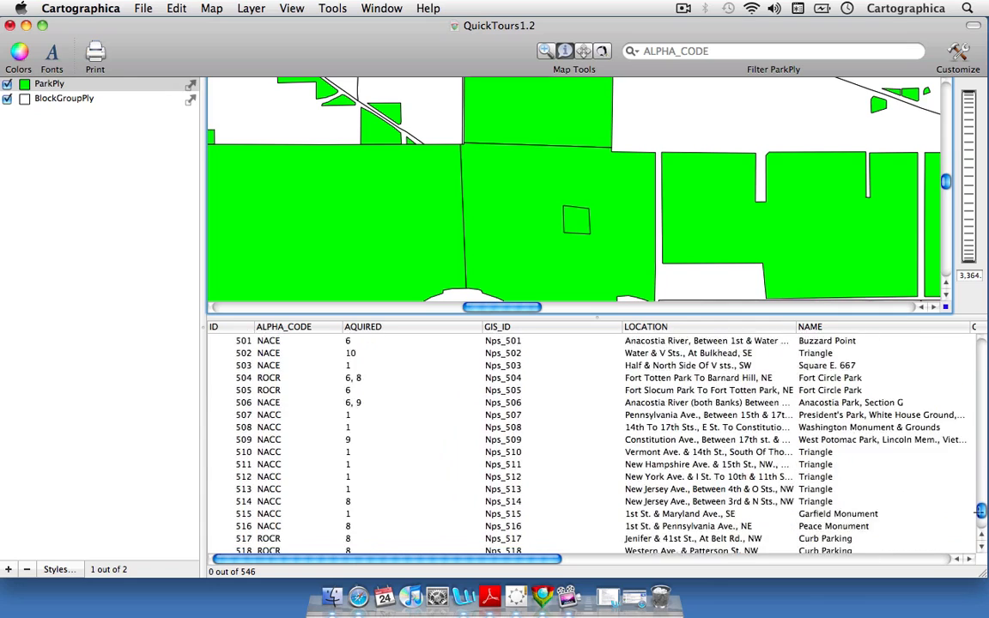
pyautogui.scroll(-3)
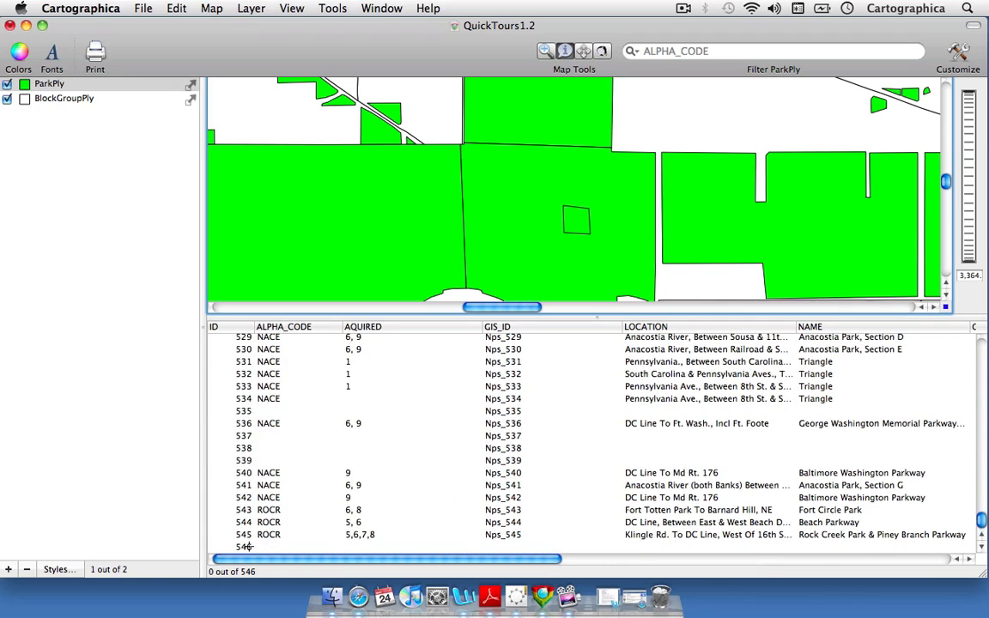
# - Select record 546 and scroll sideways across its blank fields
pyautogui.click(243, 548)
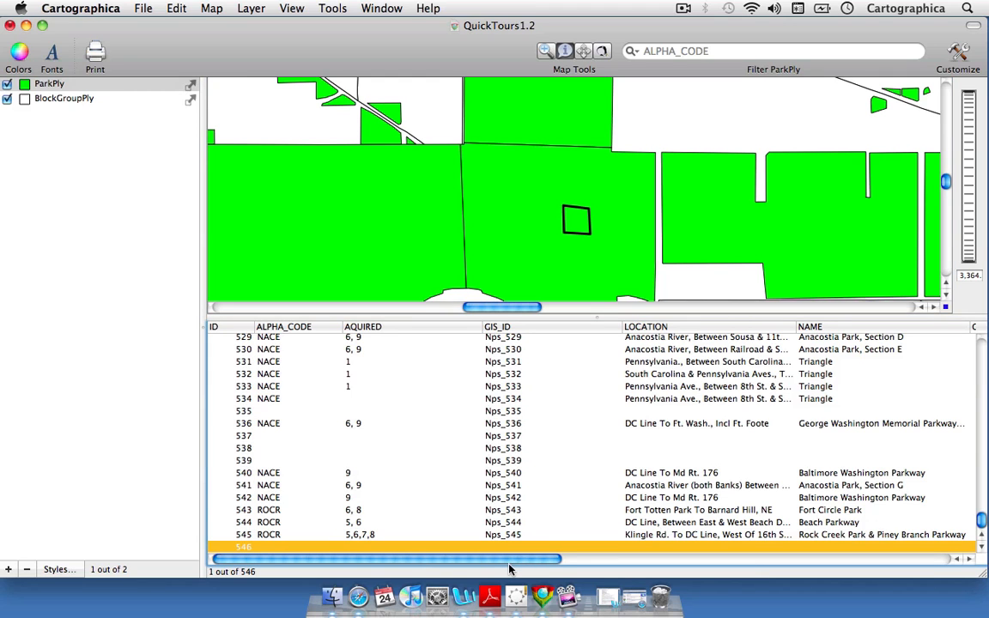
pyautogui.hscroll(3)
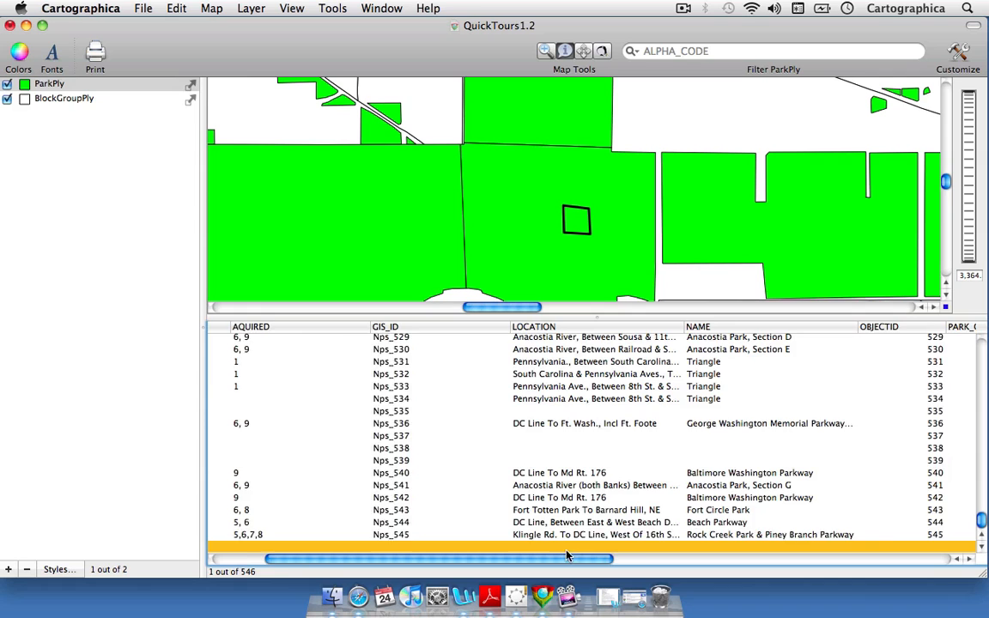
pyautogui.hscroll(-3)
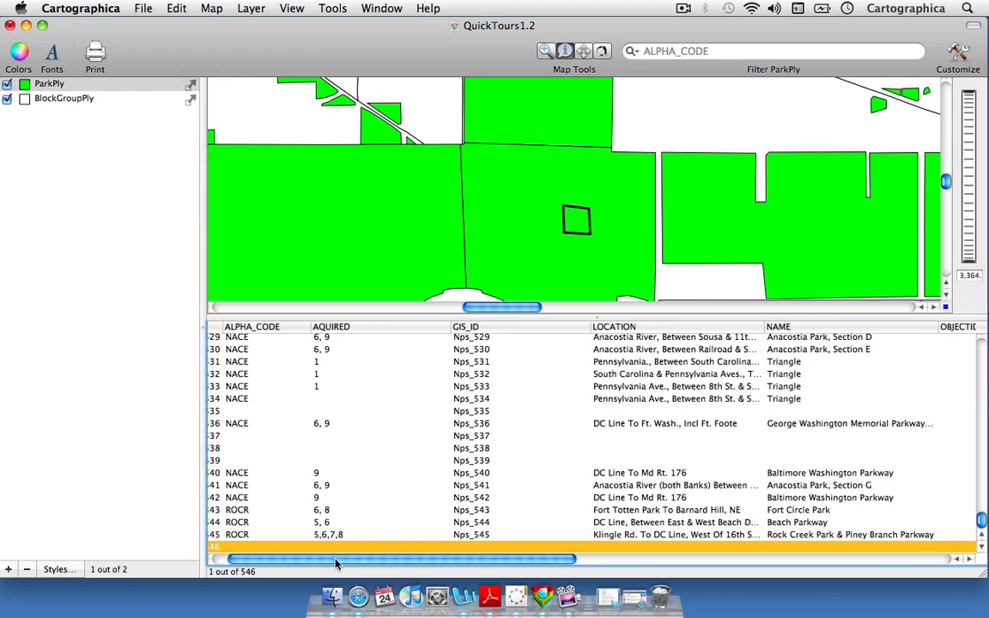
# - Enter 'Washington Monument' in record 546's LOCATION and NAME cells
pyautogui.moveTo(326, 559); pyautogui.dragTo(446, 560)
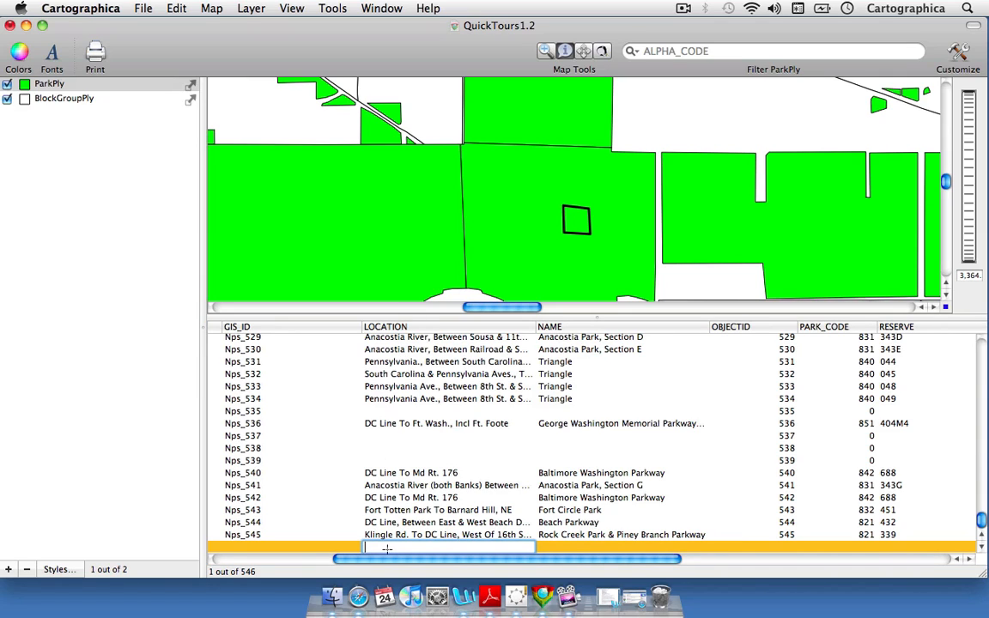
pyautogui.write('Washington Monument')
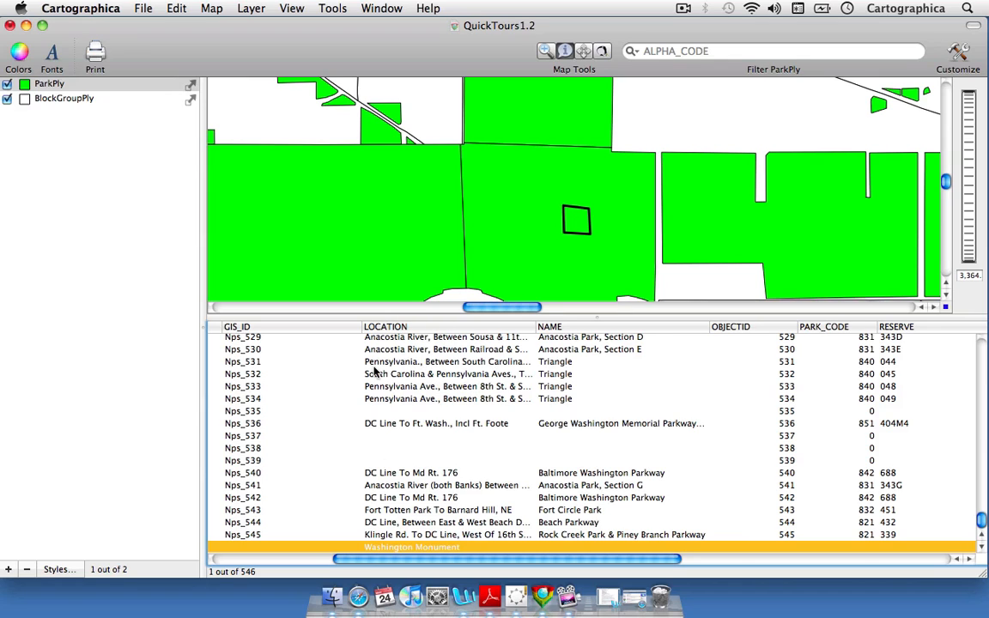
pyautogui.moveTo(597, 497)
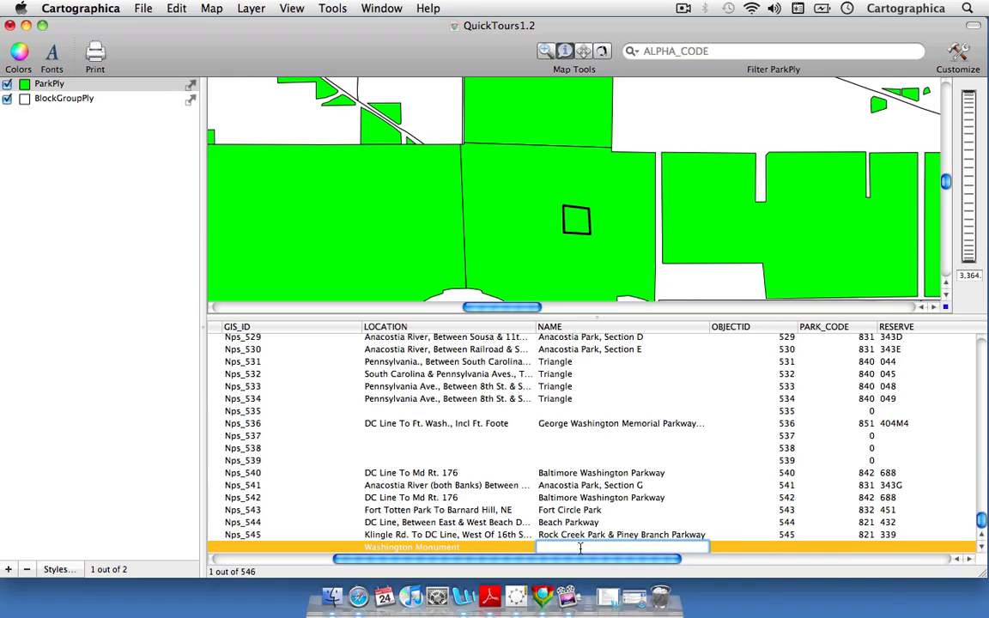
pyautogui.write('Washington Monument')
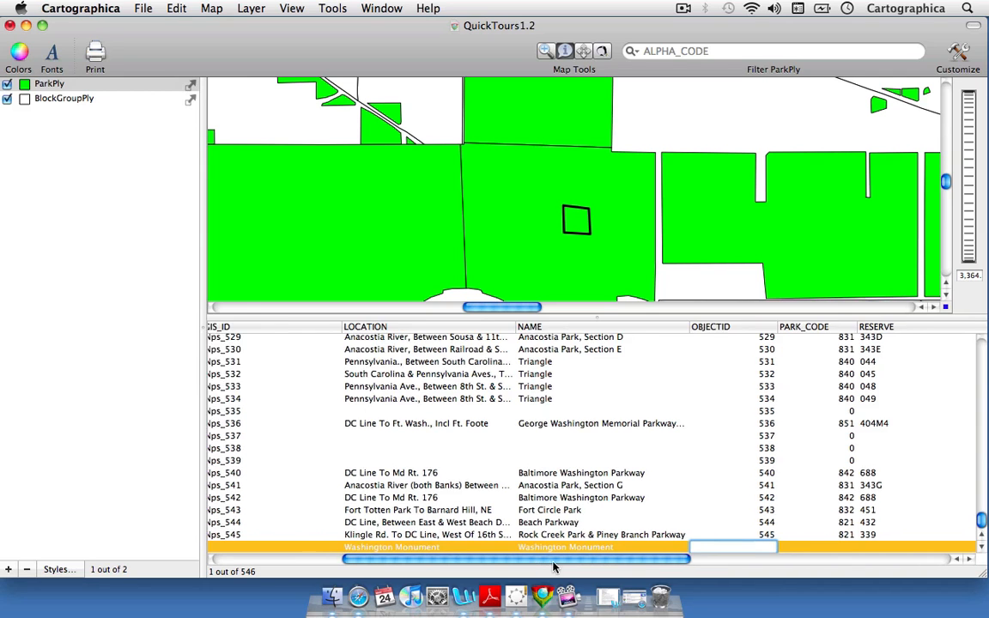
pyautogui.hscroll(3)
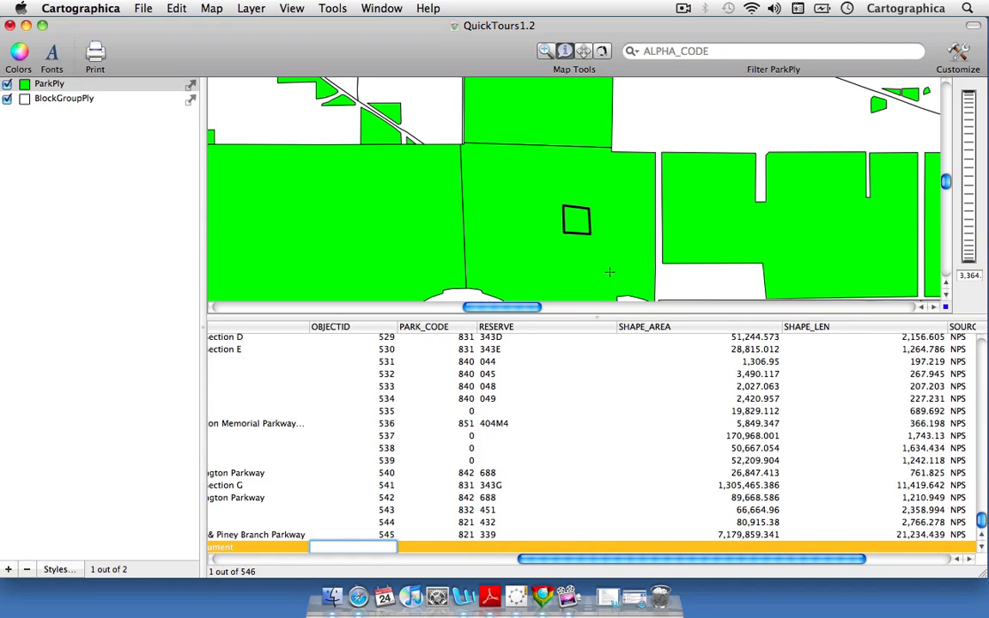
# - Add Area, Length and Centroid X/Y columns from the Tools menu and view them
pyautogui.click(333, 7)
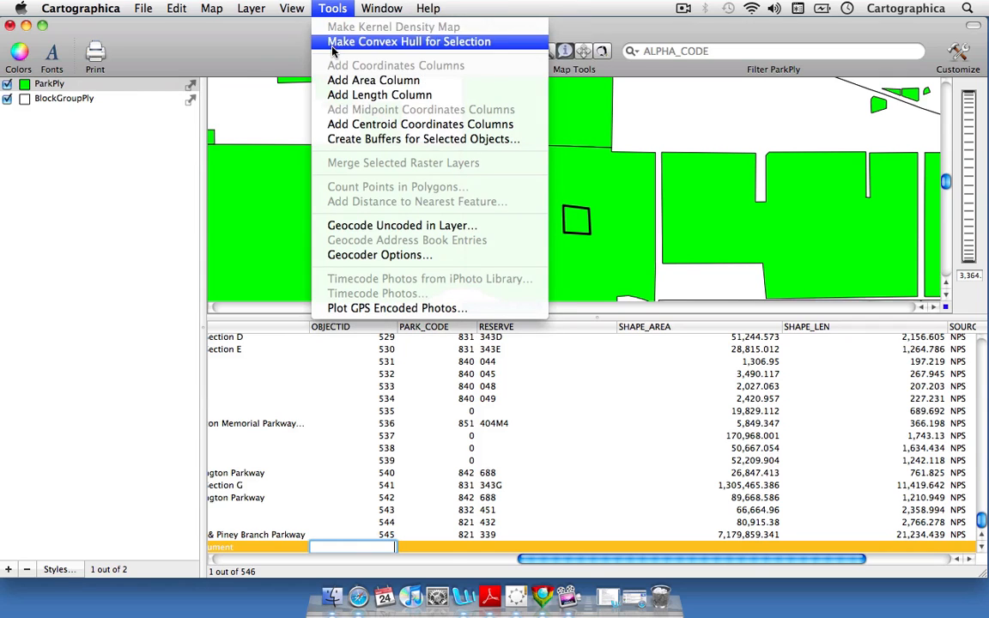
pyautogui.moveTo(373, 80)
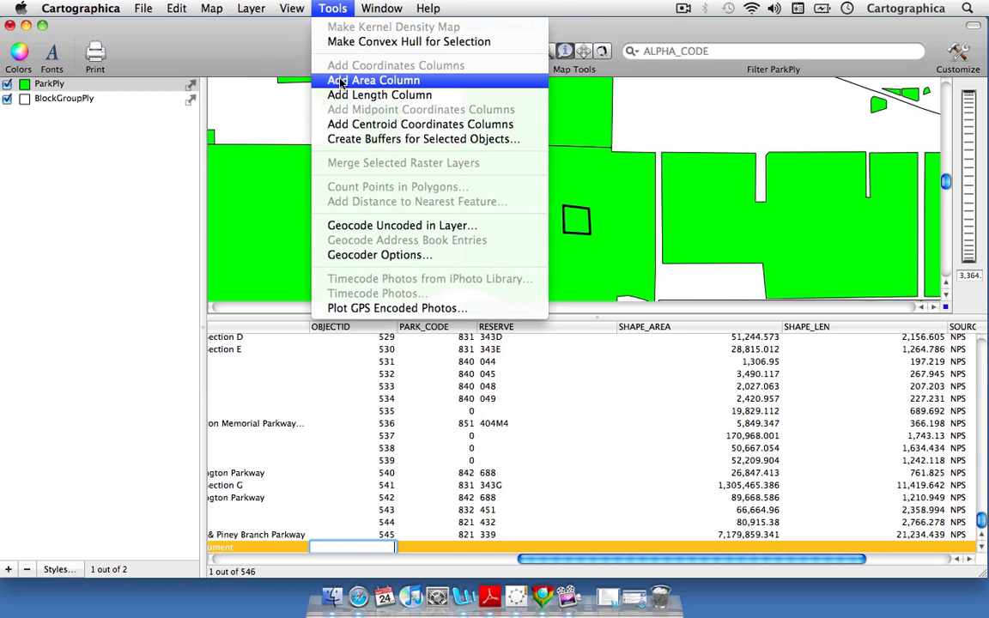
pyautogui.moveTo(347, 13)
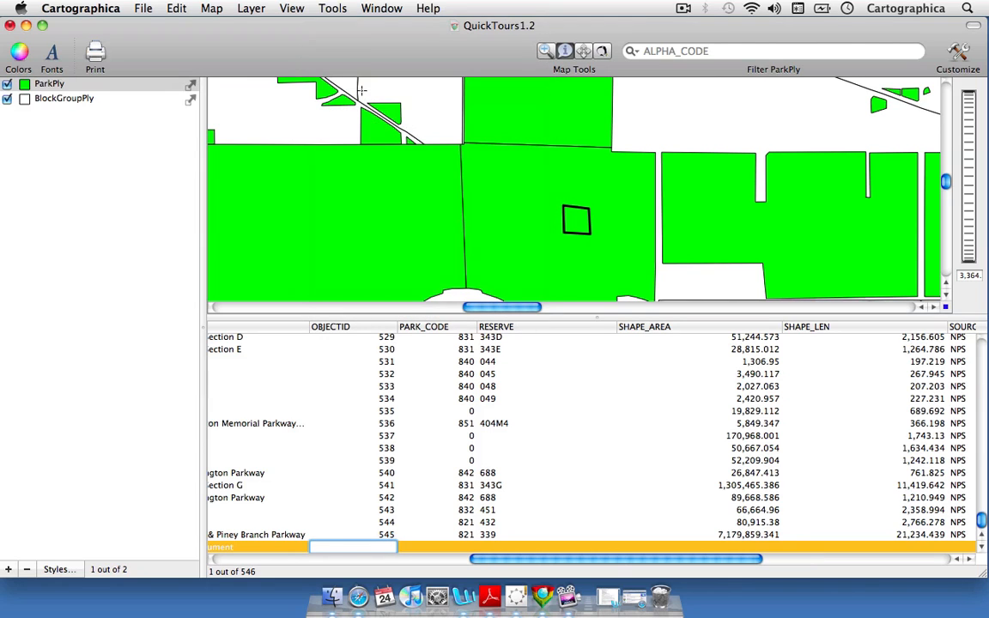
pyautogui.click(333, 8)
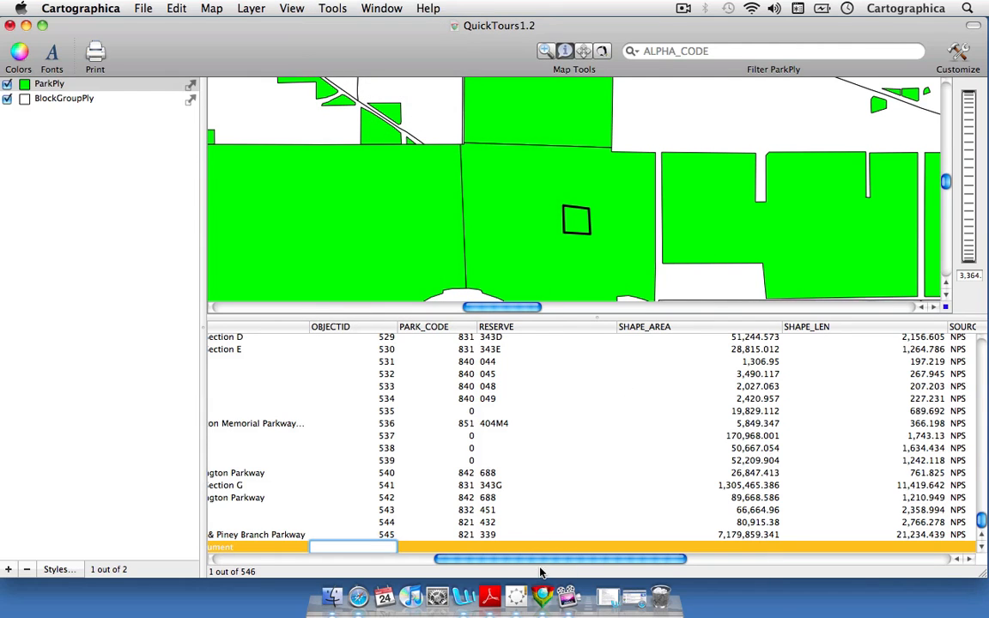
pyautogui.hscroll(3)
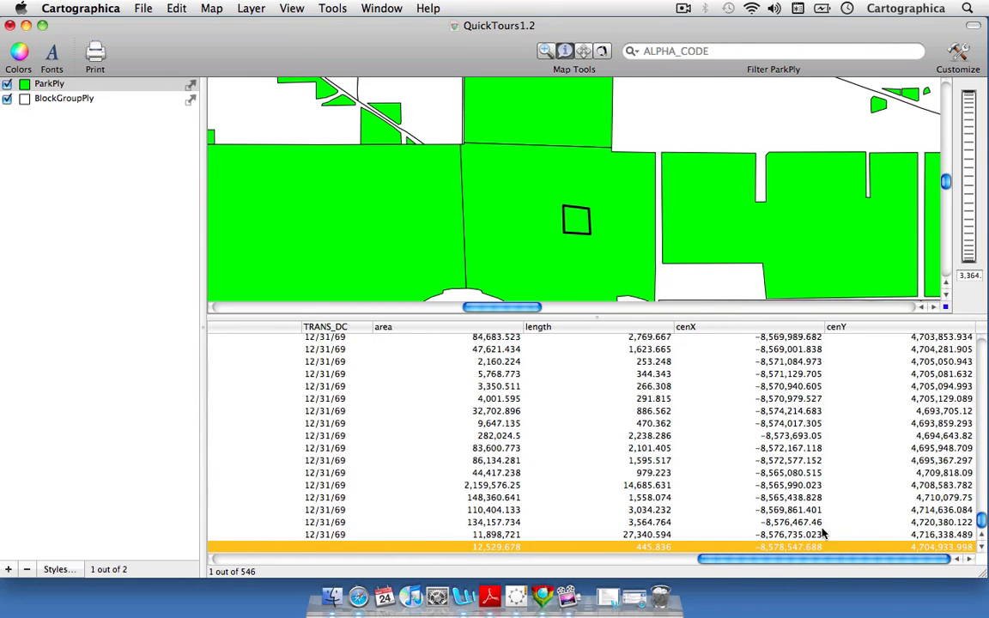
pyautogui.moveTo(672, 335)
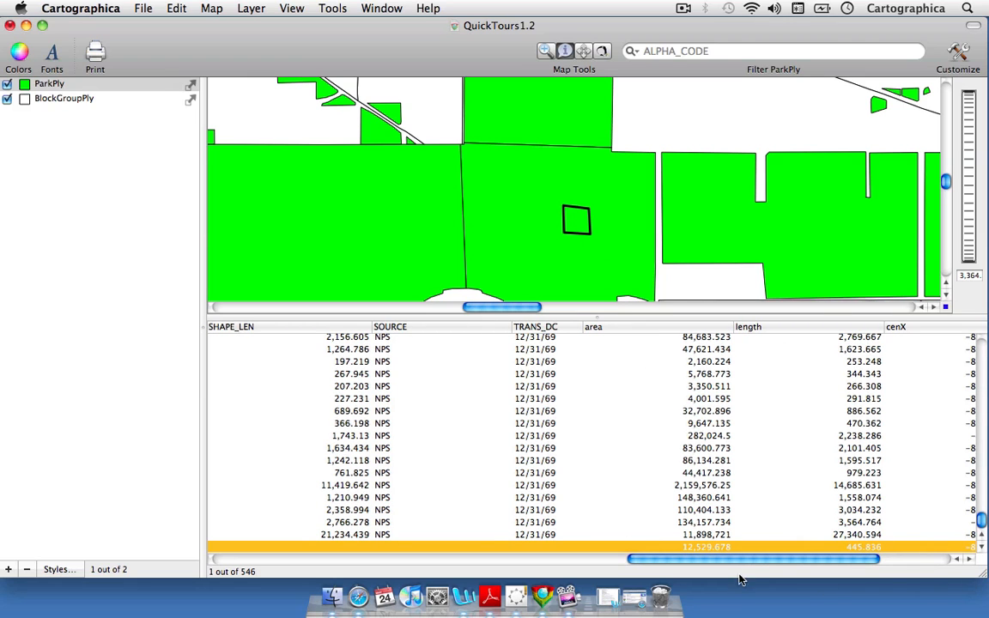
pyautogui.moveTo(752, 559); pyautogui.dragTo(625, 559)
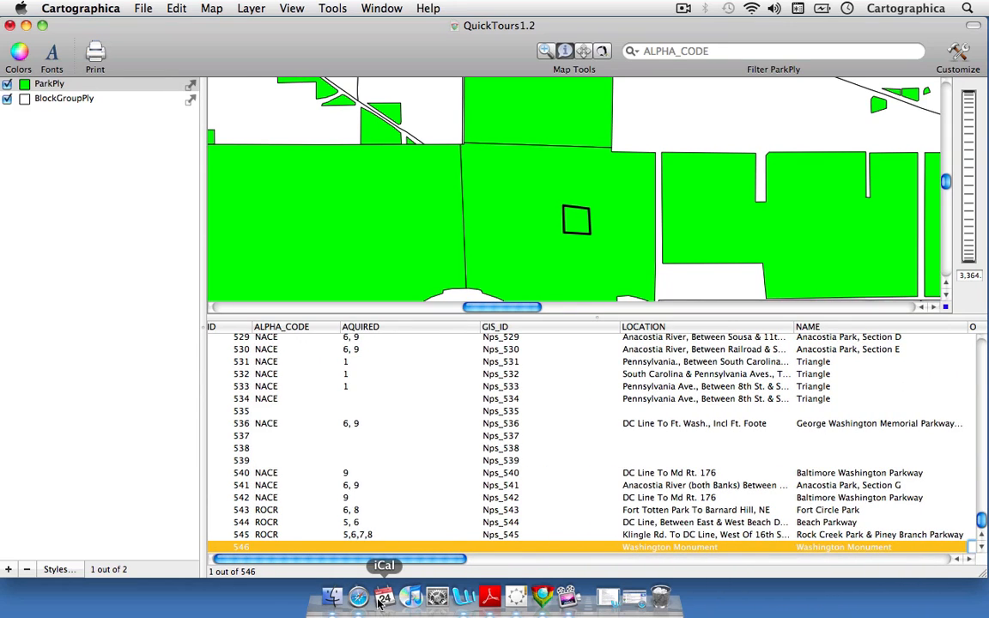
pyautogui.moveTo(358, 597)
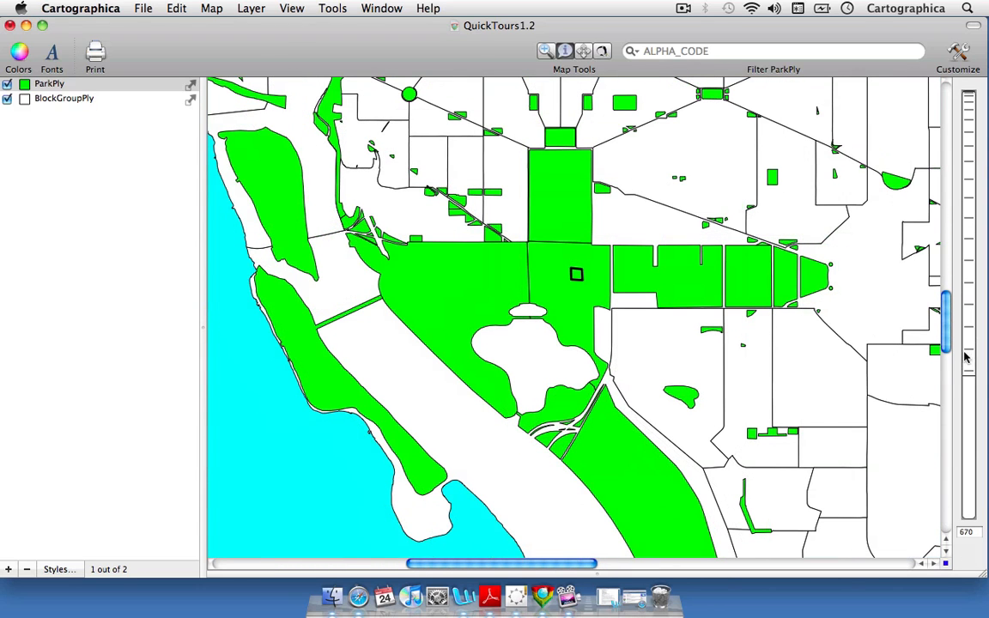
pyautogui.moveTo(603, 286)
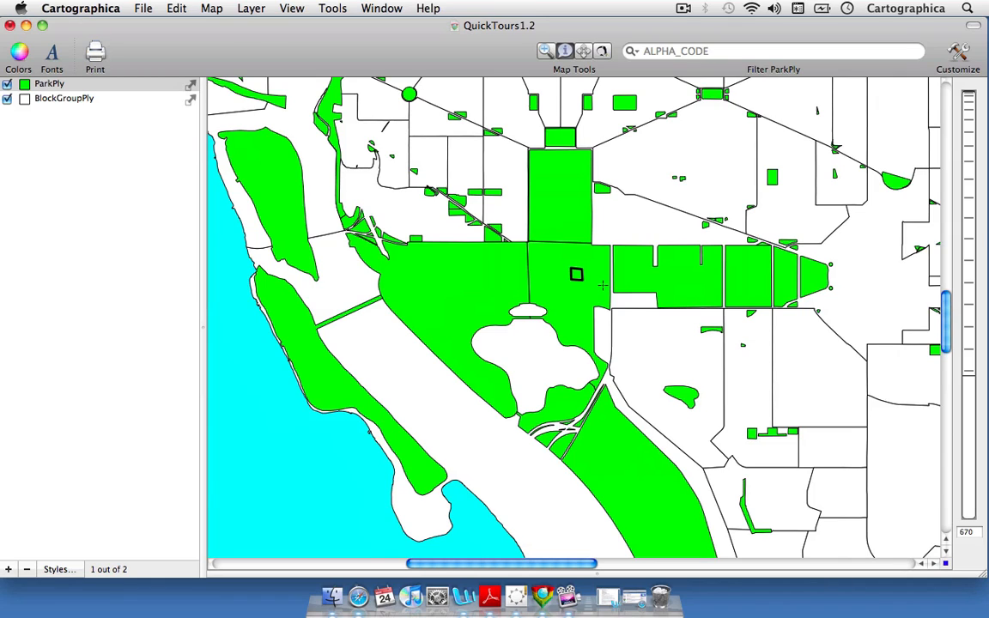
pyautogui.moveTo(524, 399)
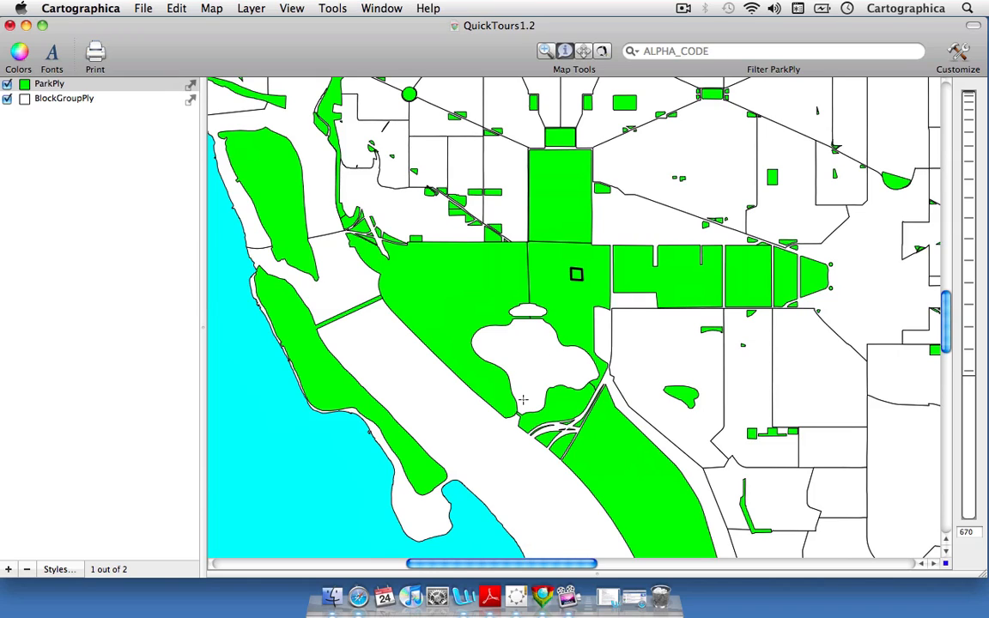
pyautogui.moveTo(183, 259)
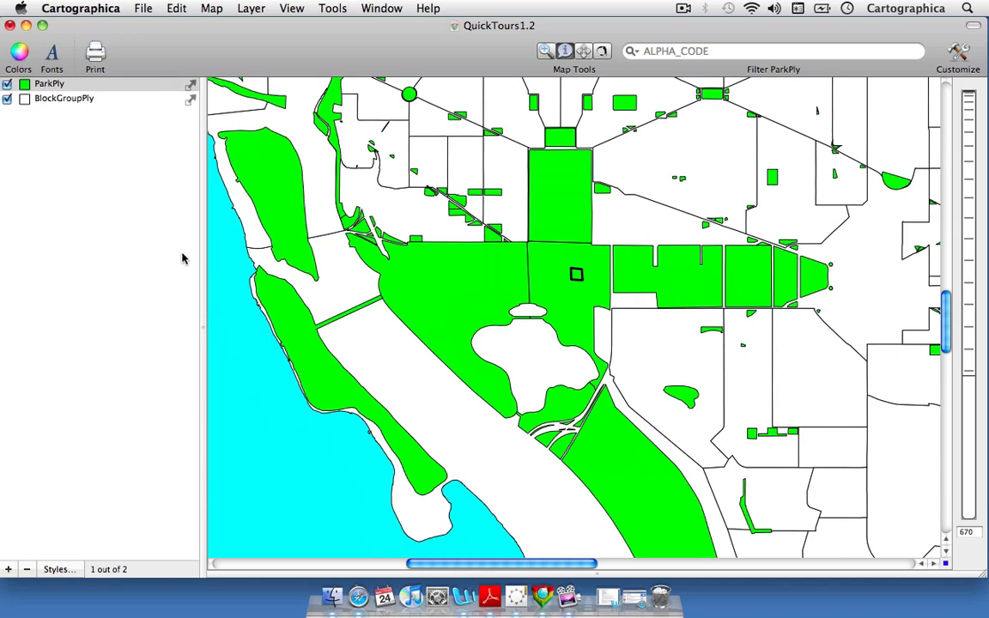
pyautogui.moveTo(62, 531)
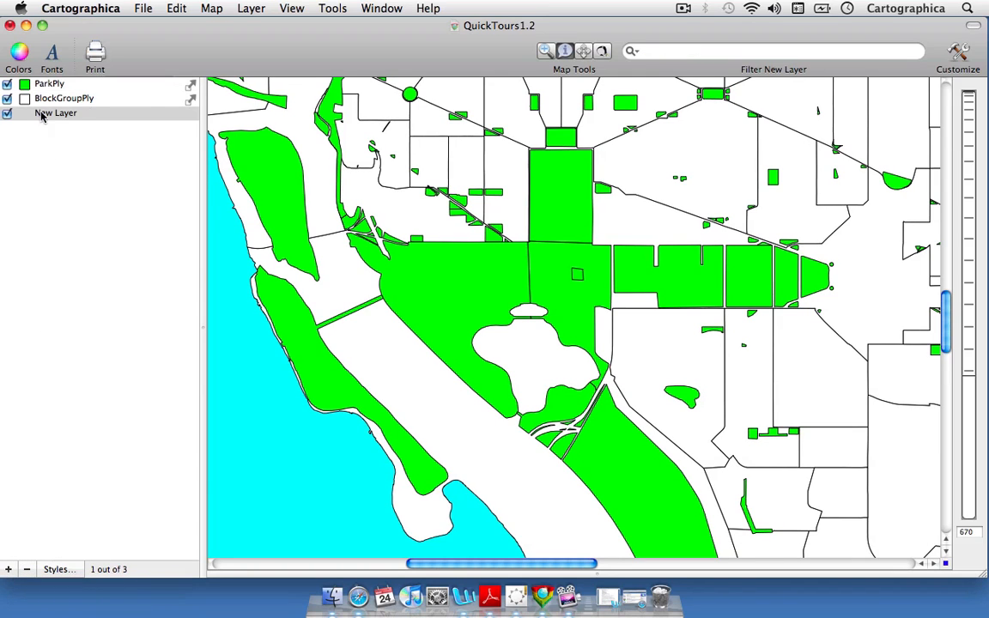
pyautogui.moveTo(158, 73)
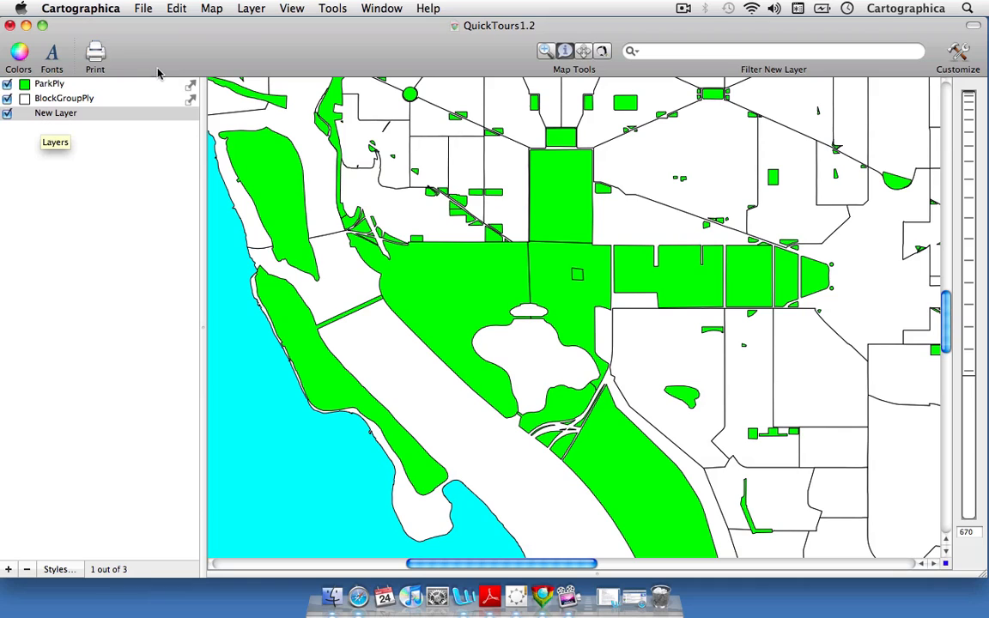
# - Create an empty New Layer from the Layer menu and remove the duplicate layer
pyautogui.click(251, 7)
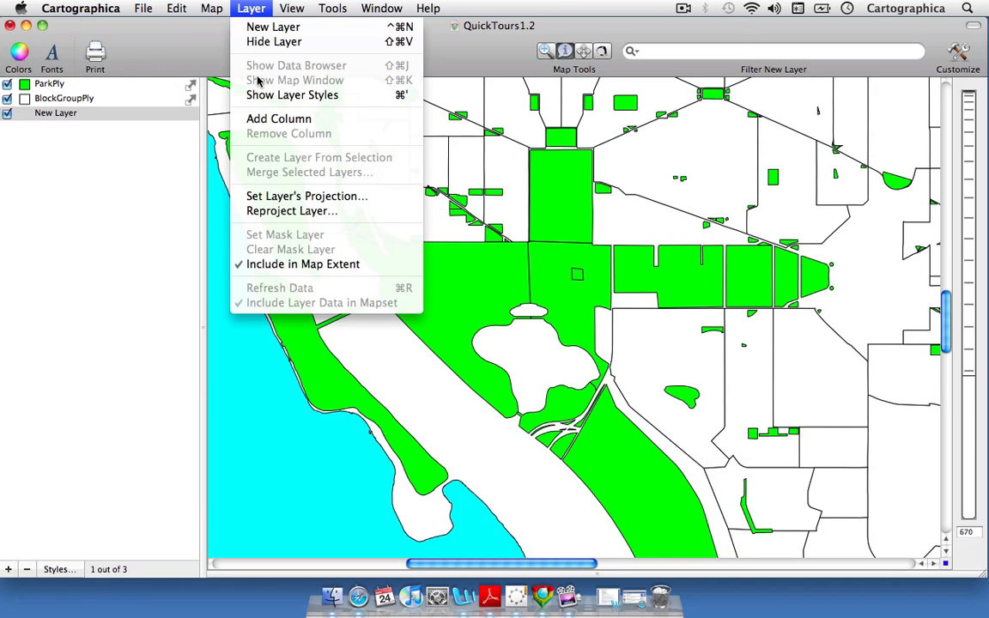
pyautogui.moveTo(296, 27)
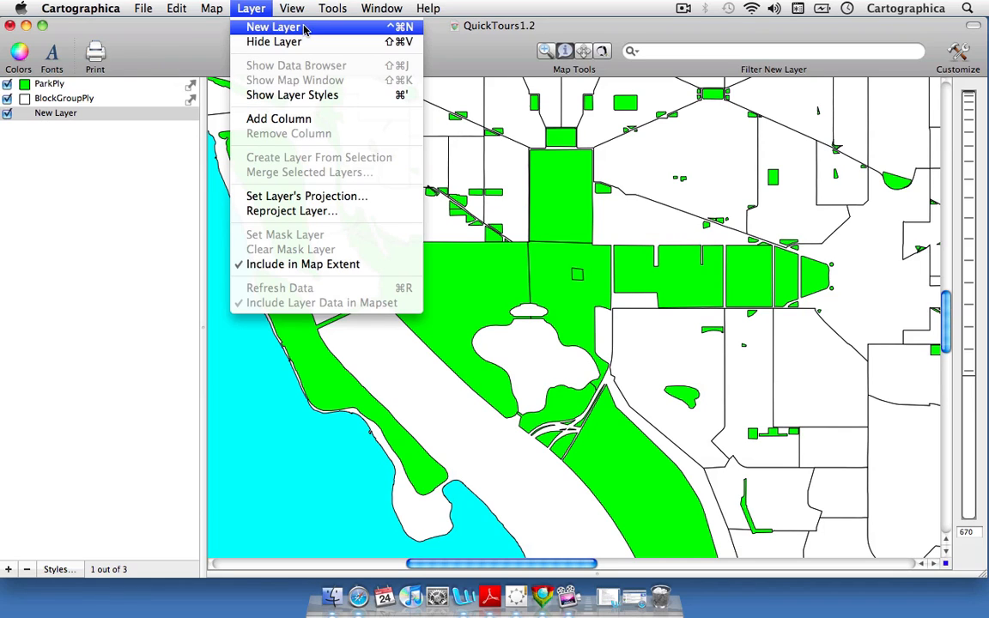
pyautogui.click(273, 27)
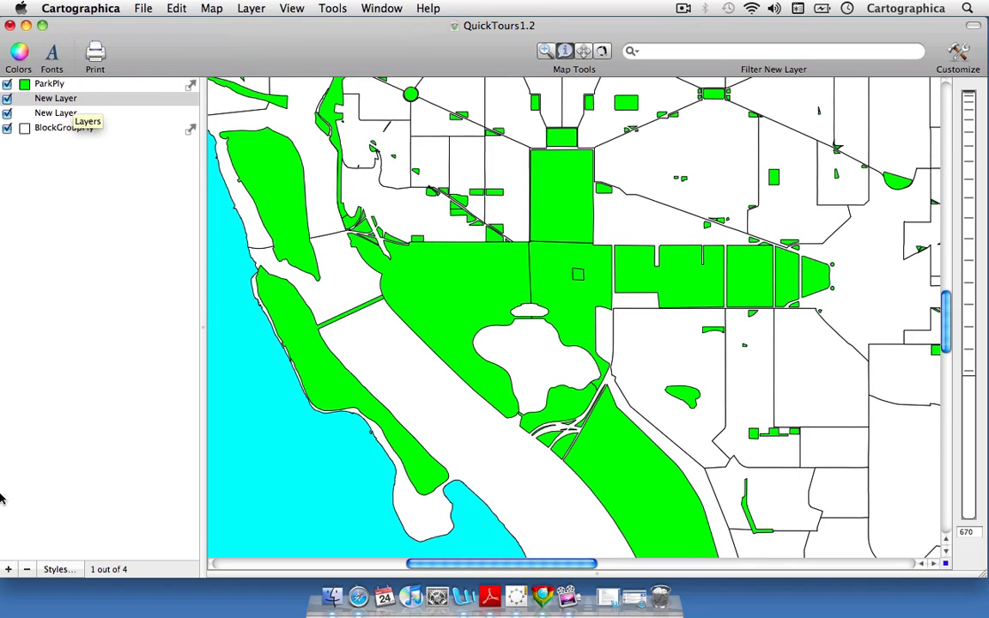
pyautogui.moveTo(27, 570)
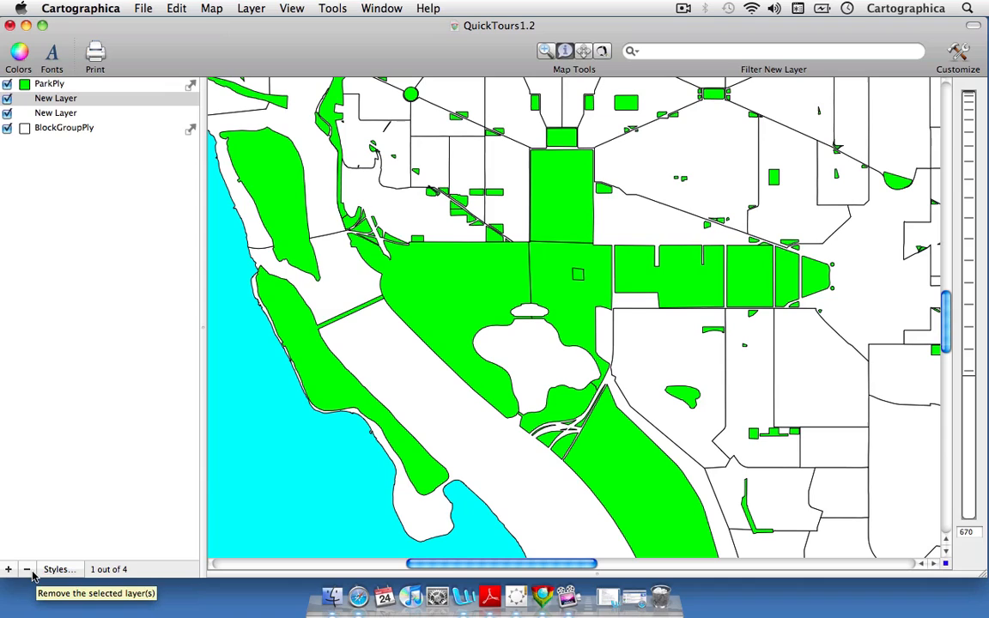
pyautogui.click(28, 570)
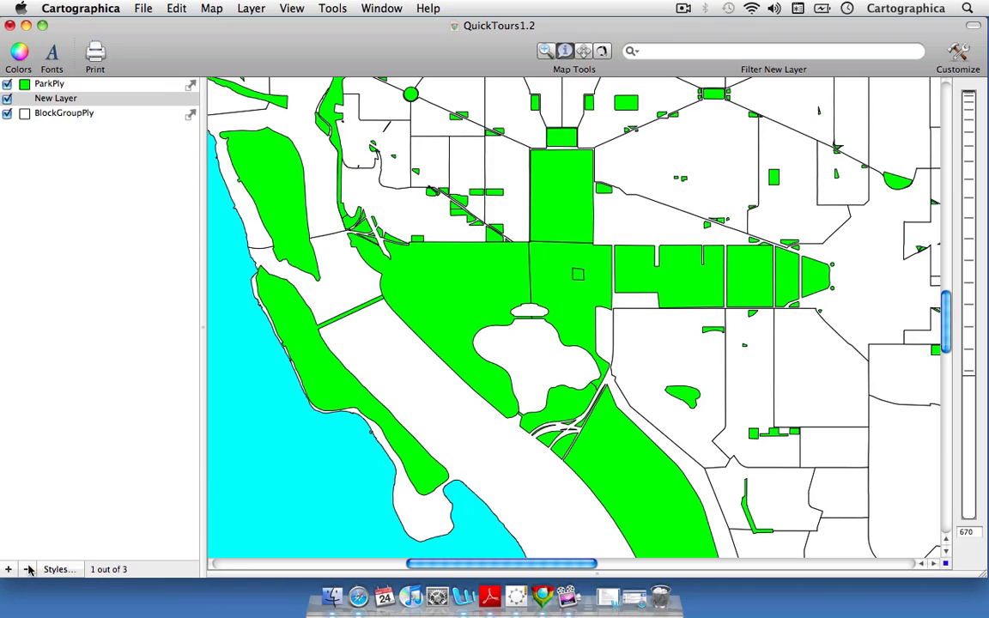
pyautogui.moveTo(55, 103)
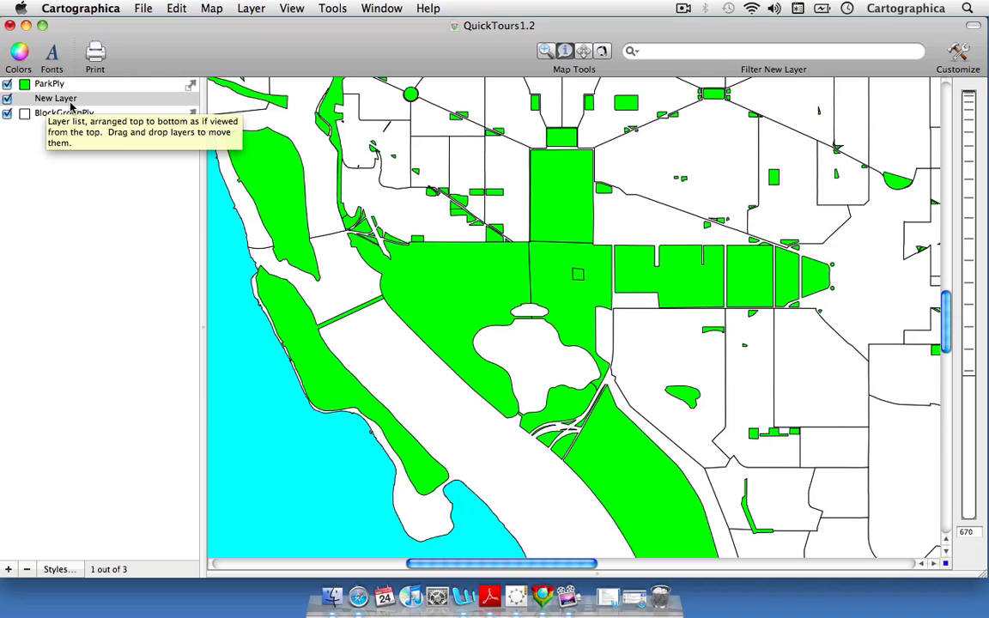
pyautogui.moveTo(233, 27)
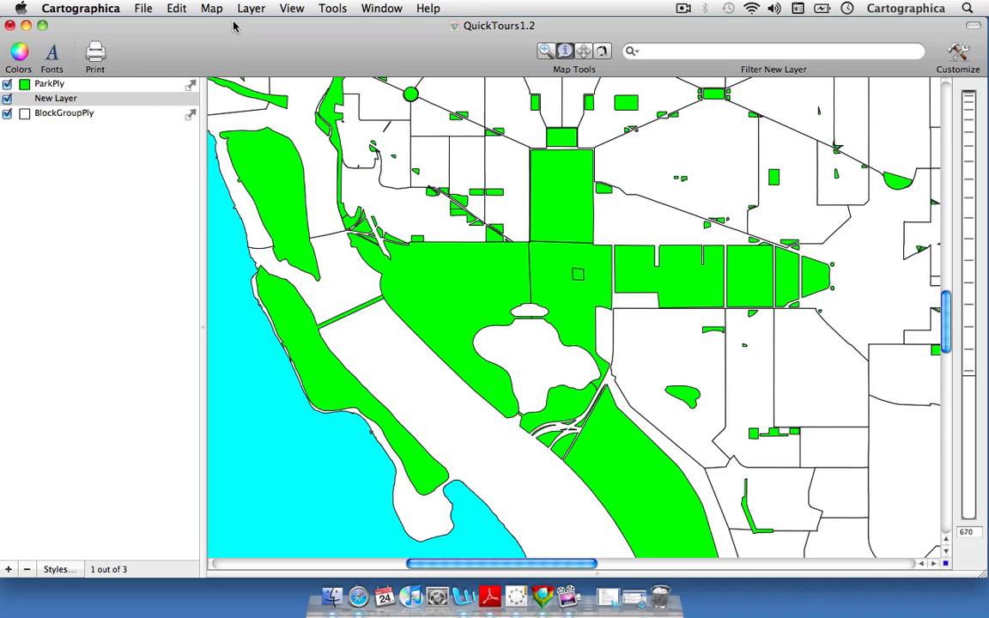
# - Start Add Feature on New Layer and choose Point as its feature type
pyautogui.click(176, 8)
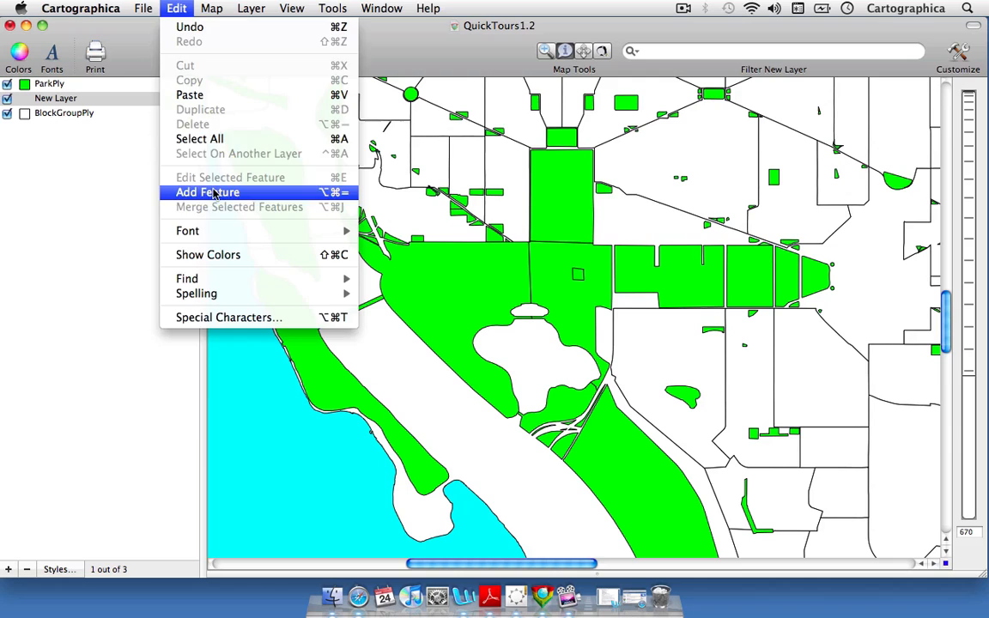
pyautogui.click(206, 192)
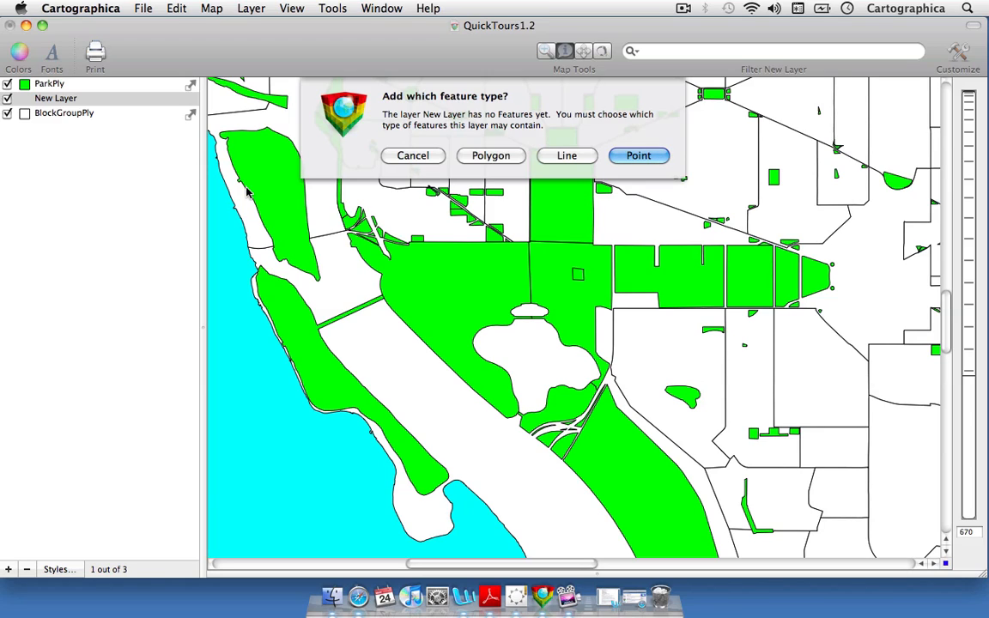
pyautogui.moveTo(556, 192)
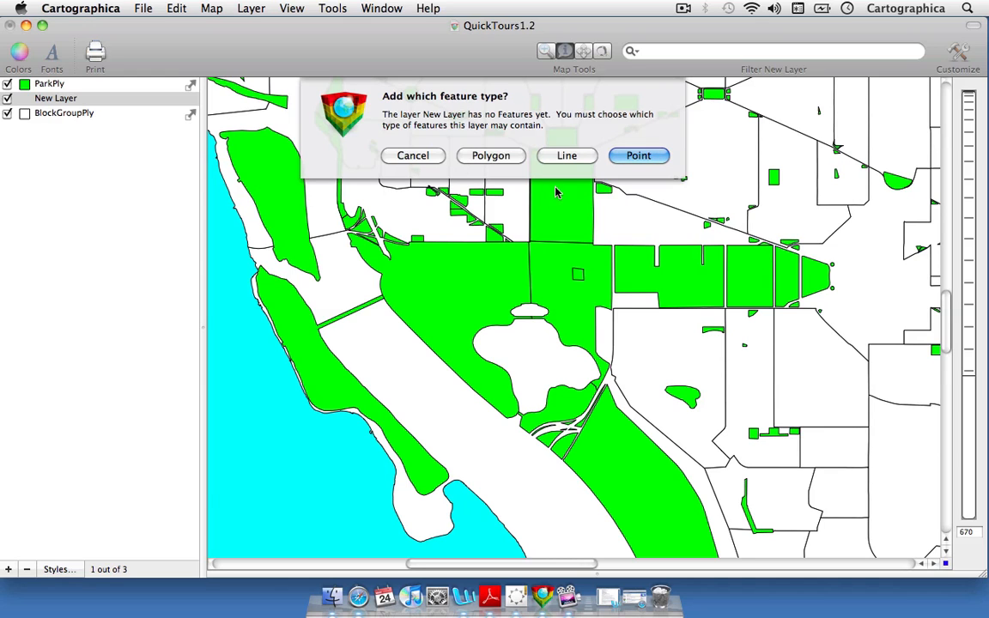
pyautogui.click(639, 155)
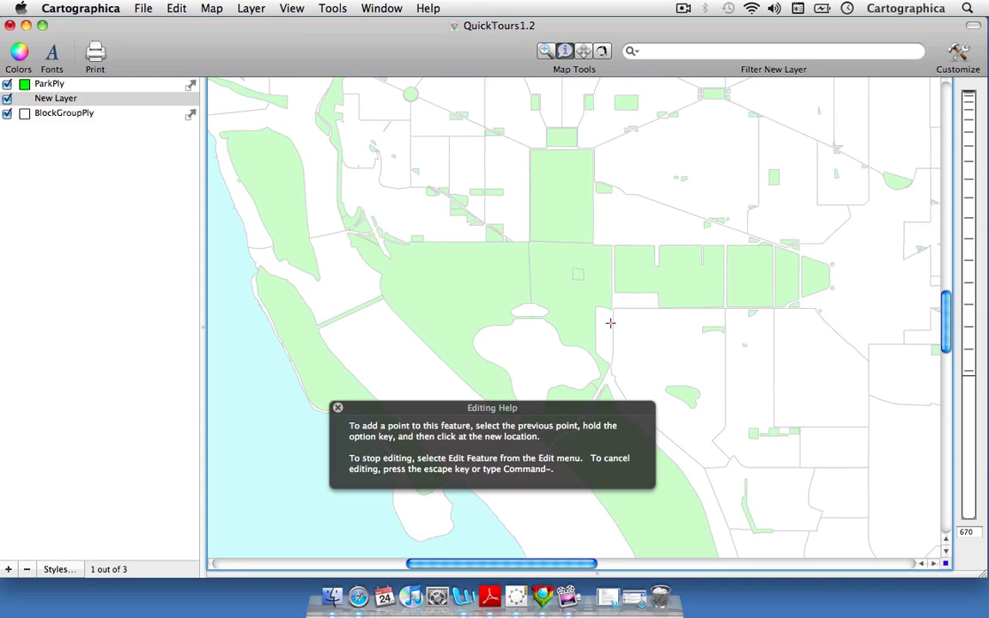
pyautogui.moveTo(602, 329)
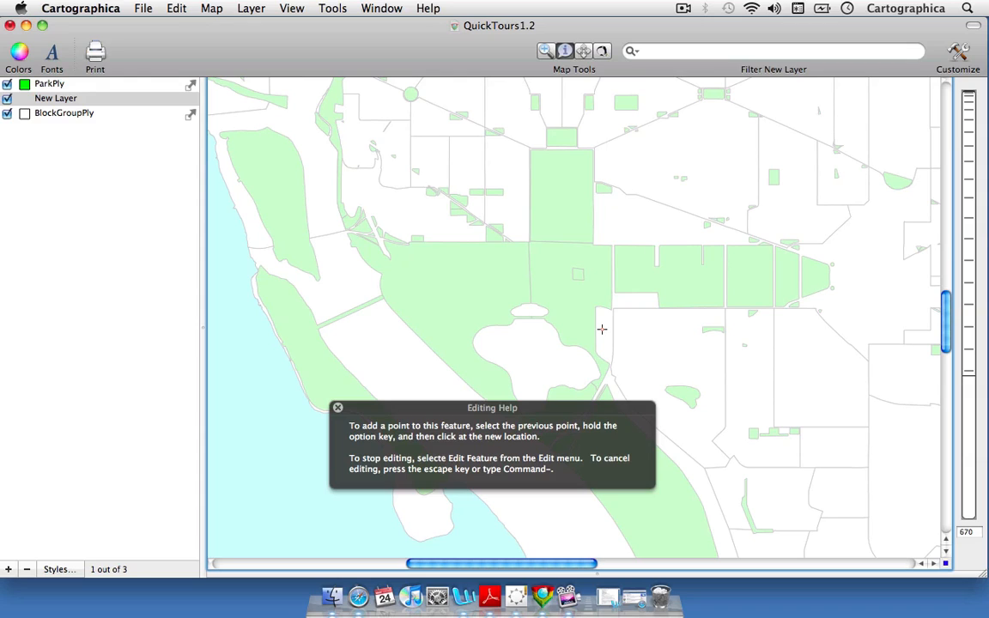
pyautogui.moveTo(553, 269)
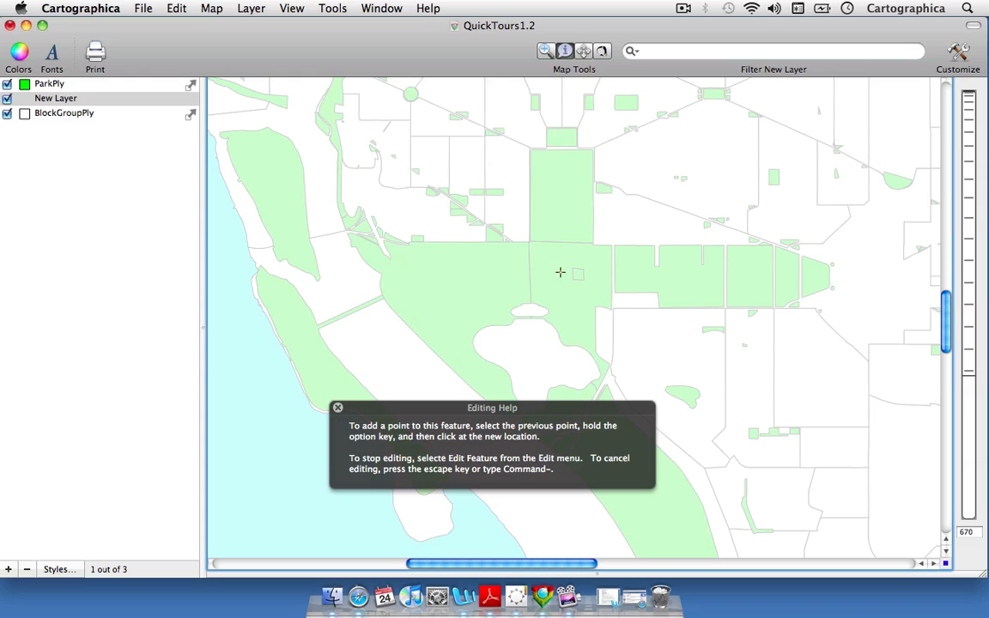
pyautogui.moveTo(571, 291)
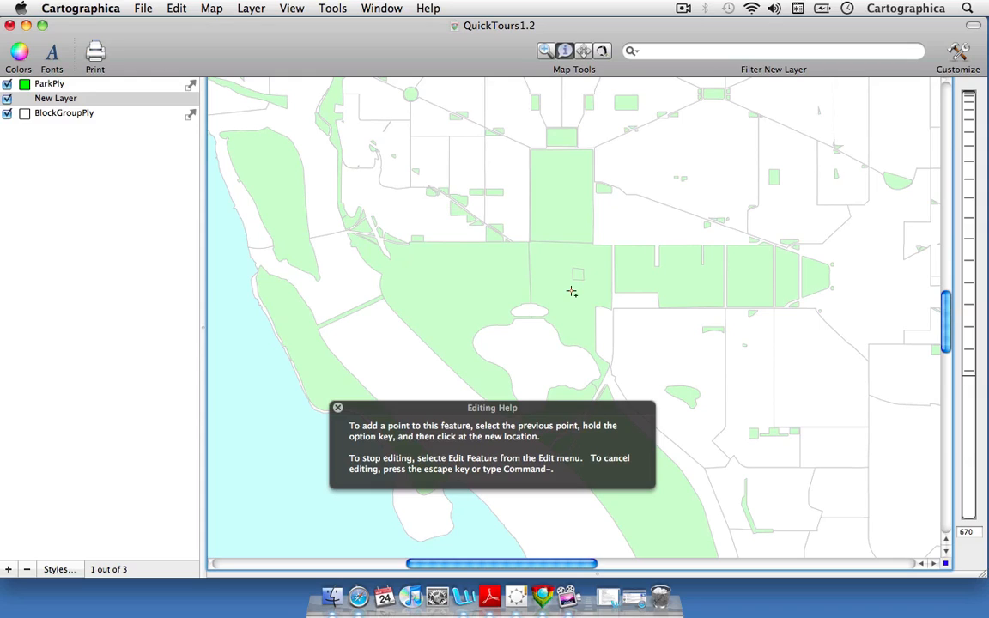
pyautogui.moveTo(579, 275)
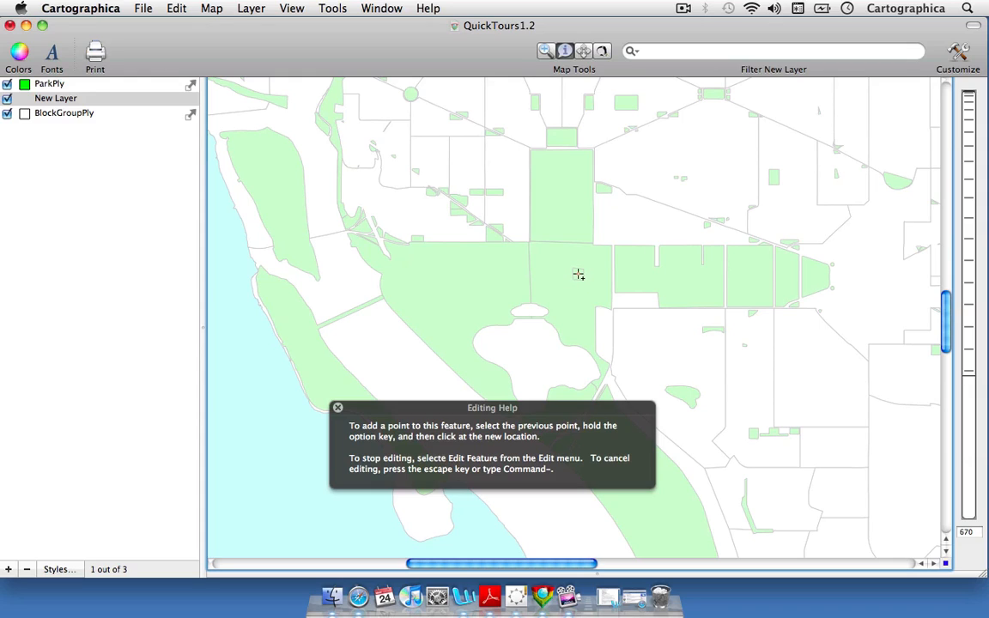
# - Place a point at the monument square's centre, then select New Layer
pyautogui.click(578, 274)
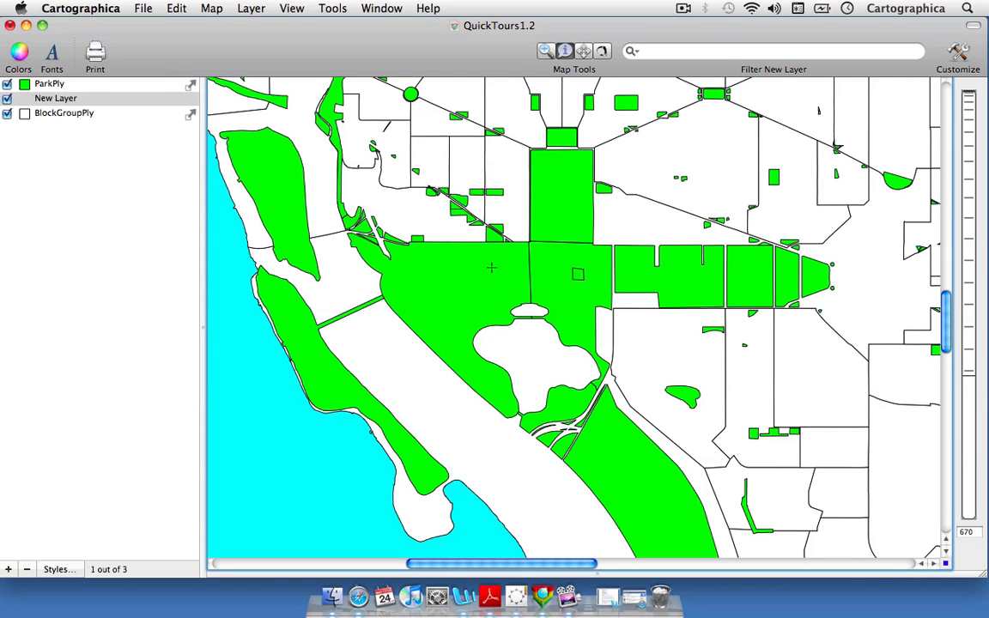
pyautogui.click(56, 98)
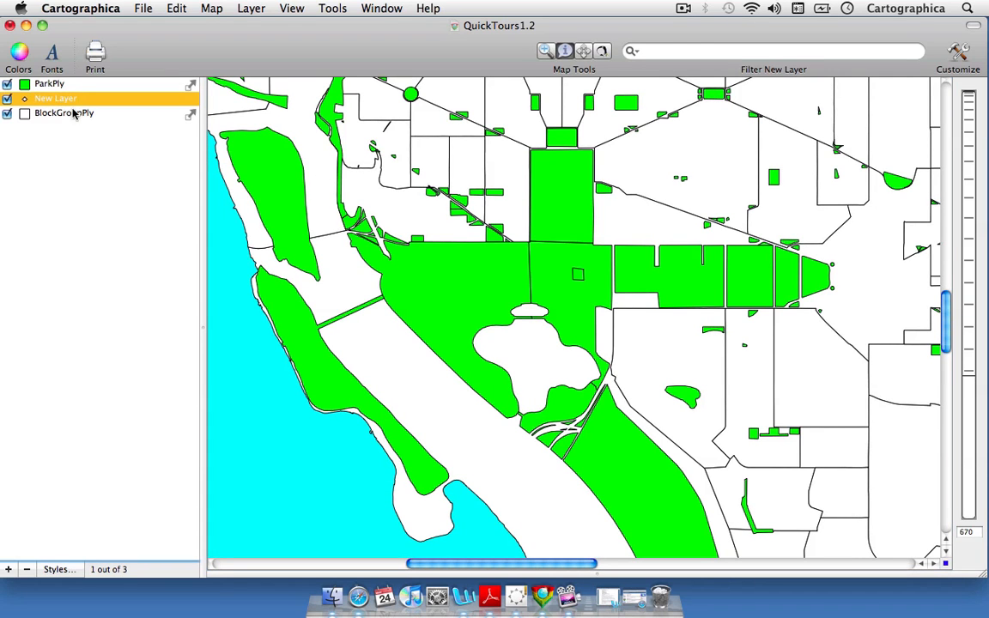
# - Move New Layer above ParkPly in the layer list
pyautogui.click(49, 83)
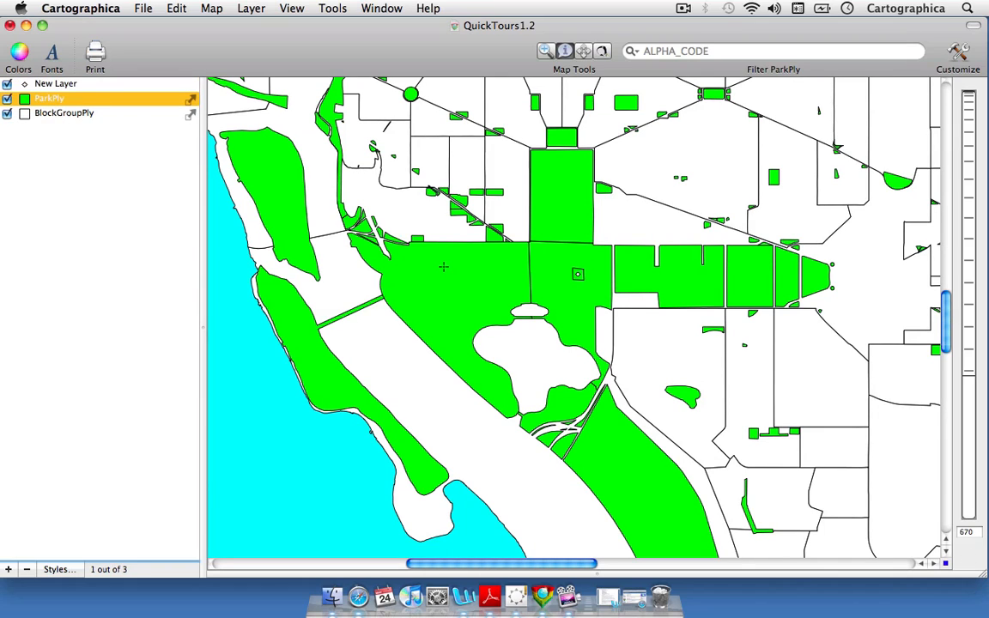
pyautogui.moveTo(577, 275)
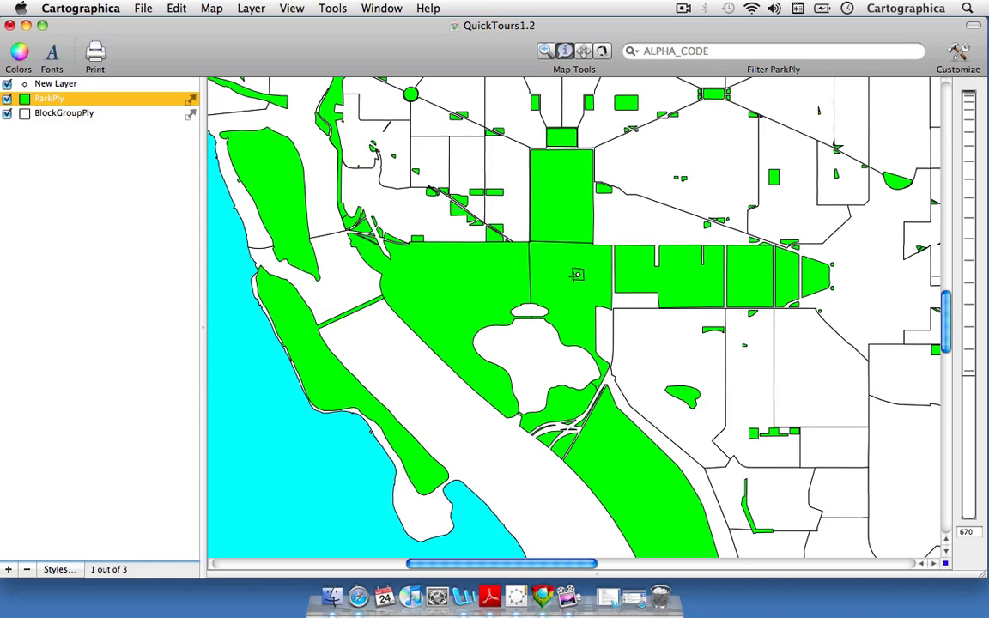
pyautogui.moveTo(571, 551)
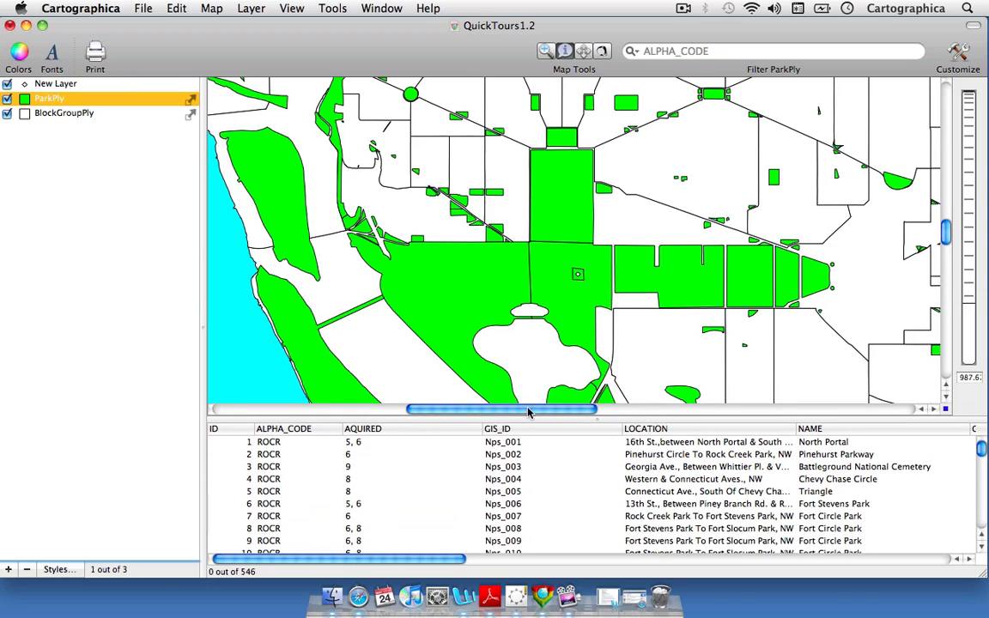
# - Select New Layer's point record and add X and Y coordinate columns via Tools
pyautogui.click(56, 83)
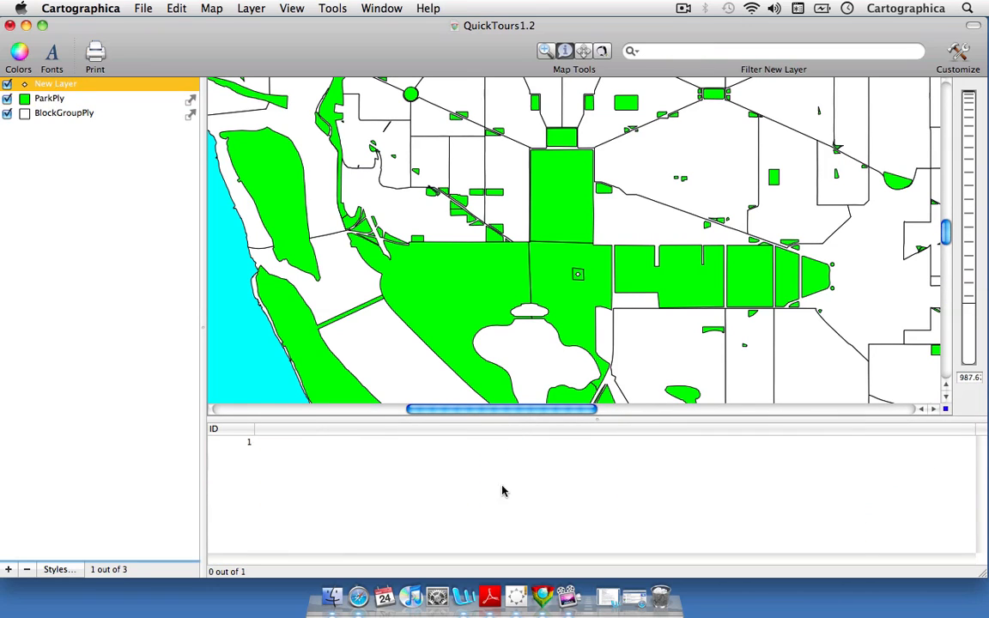
pyautogui.moveTo(856, 444)
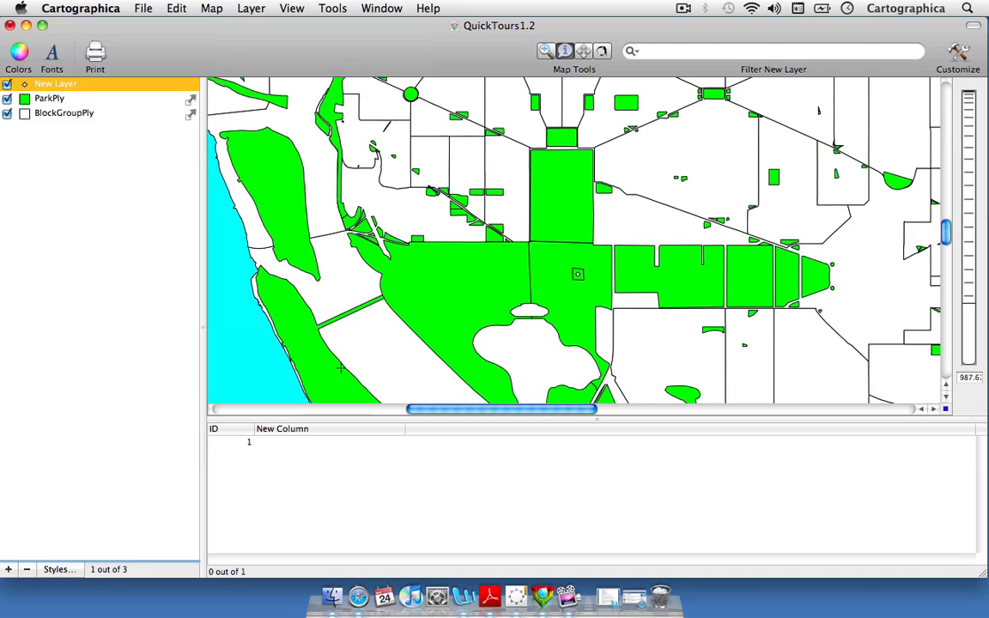
pyautogui.click(331, 442)
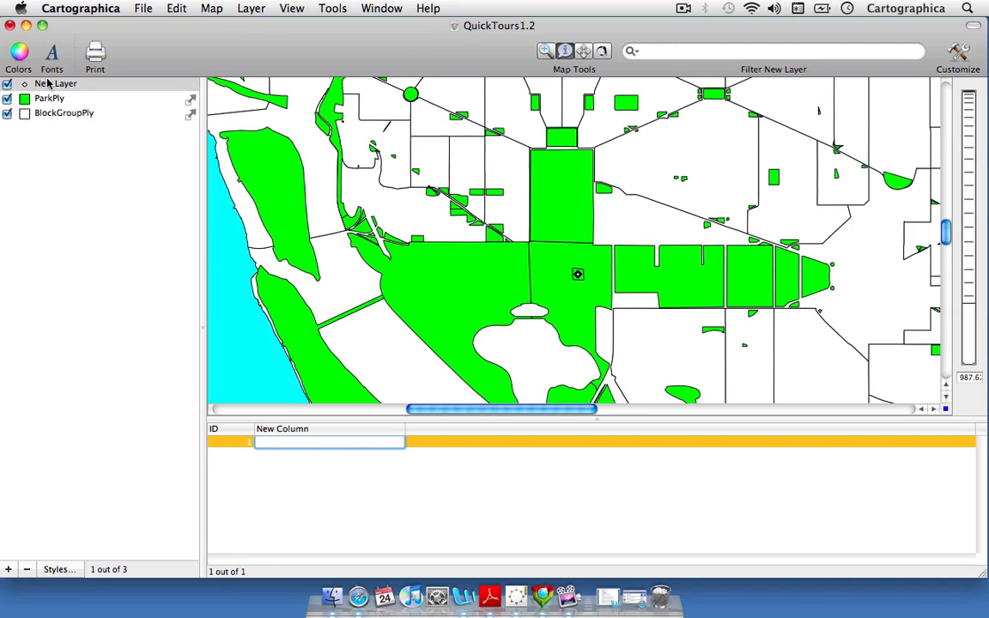
pyautogui.click(332, 8)
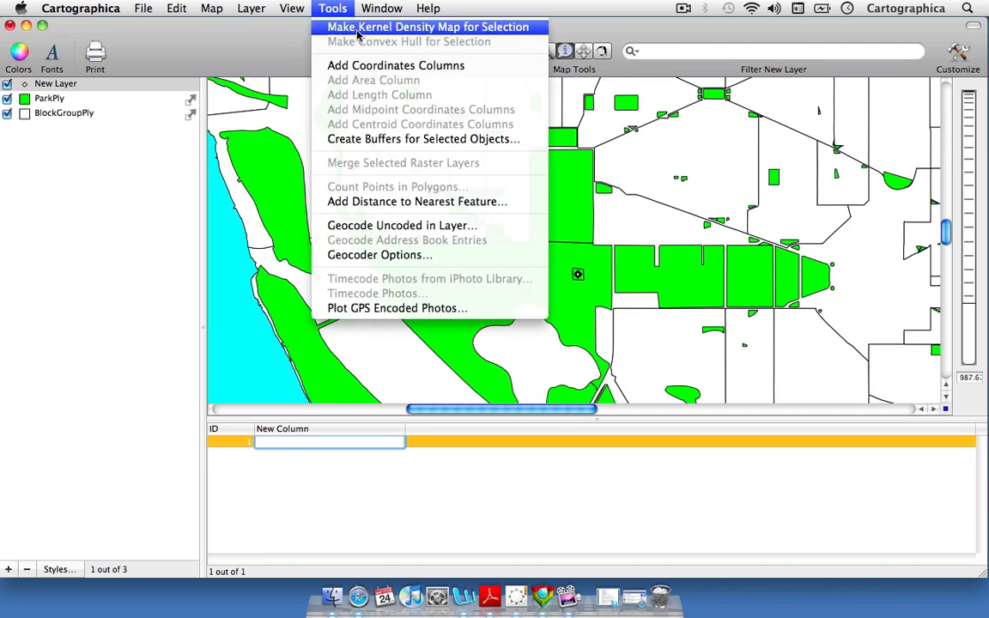
pyautogui.click(395, 65)
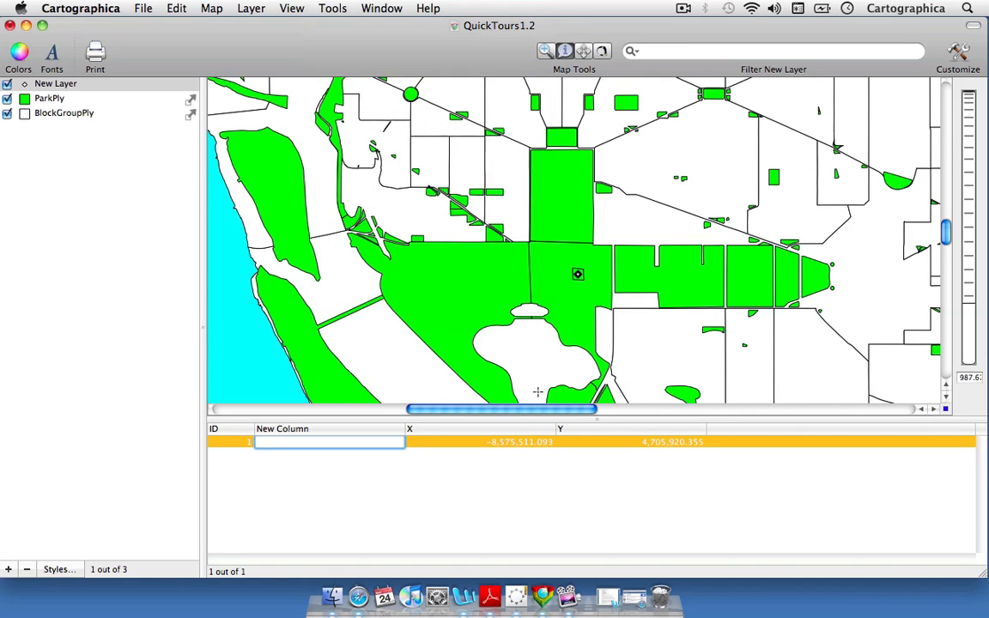
pyautogui.moveTo(541, 385)
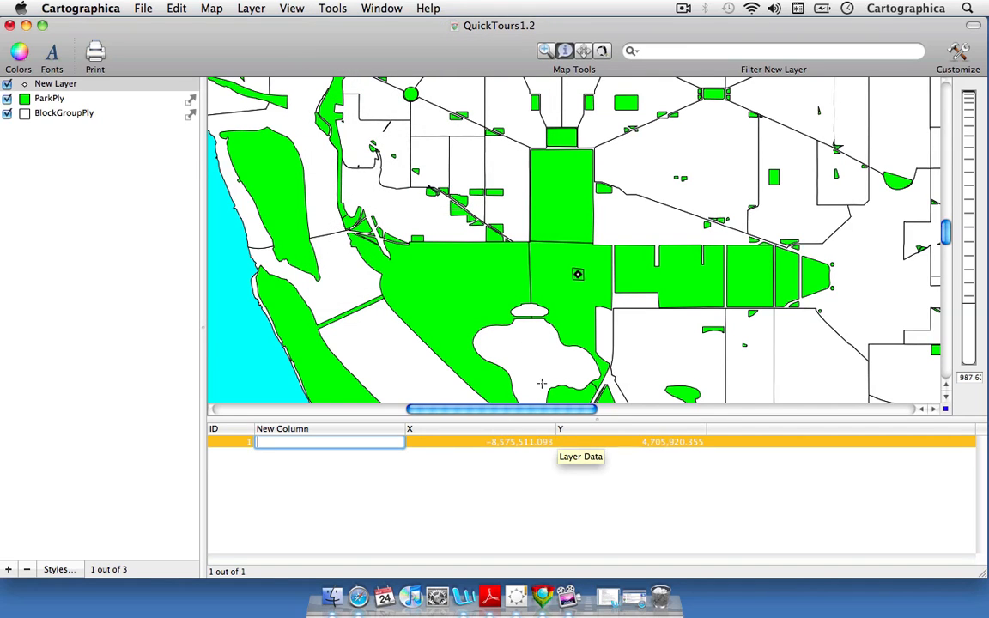
pyautogui.moveTo(578, 308)
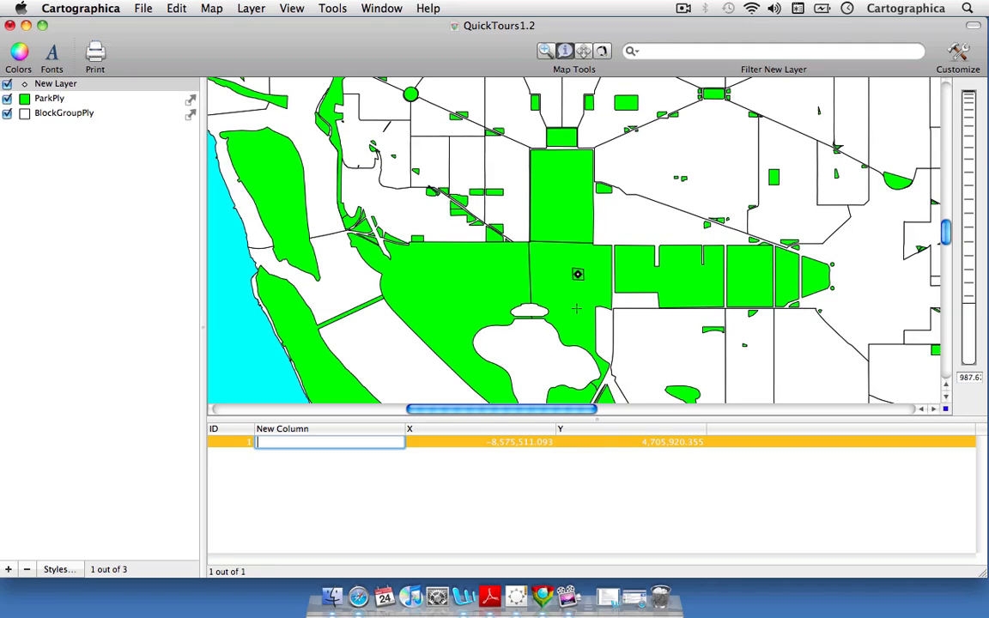
pyautogui.click(332, 8)
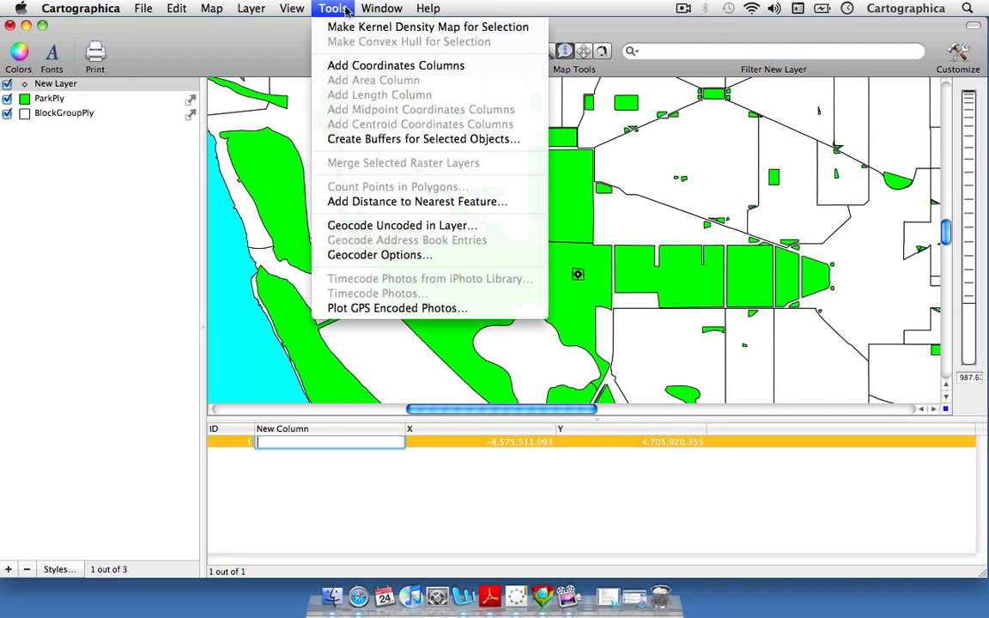
pyautogui.moveTo(416, 201)
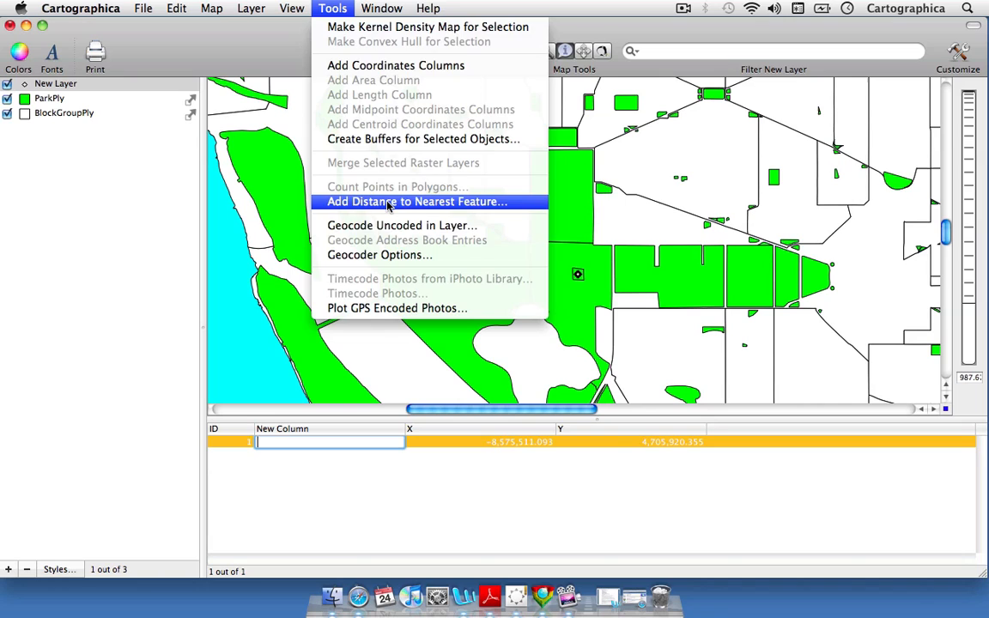
pyautogui.click(417, 201)
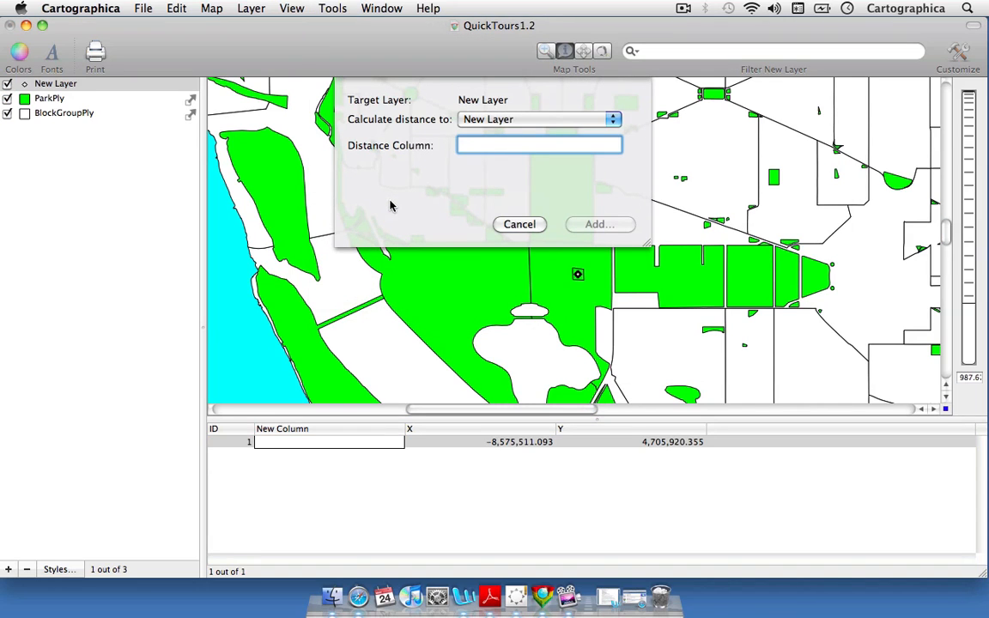
pyautogui.moveTo(466, 202)
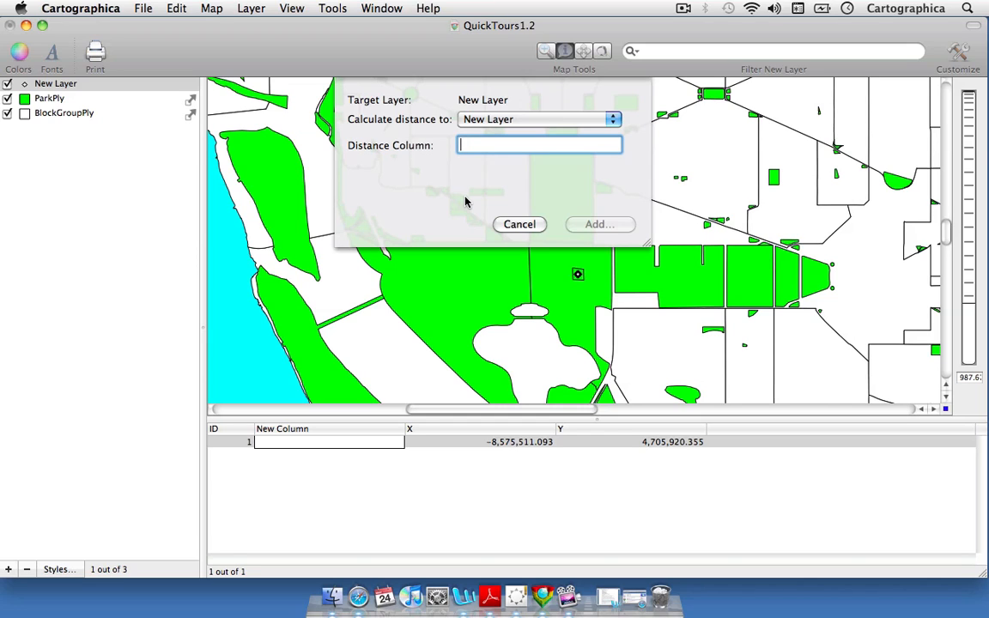
pyautogui.moveTo(470, 168)
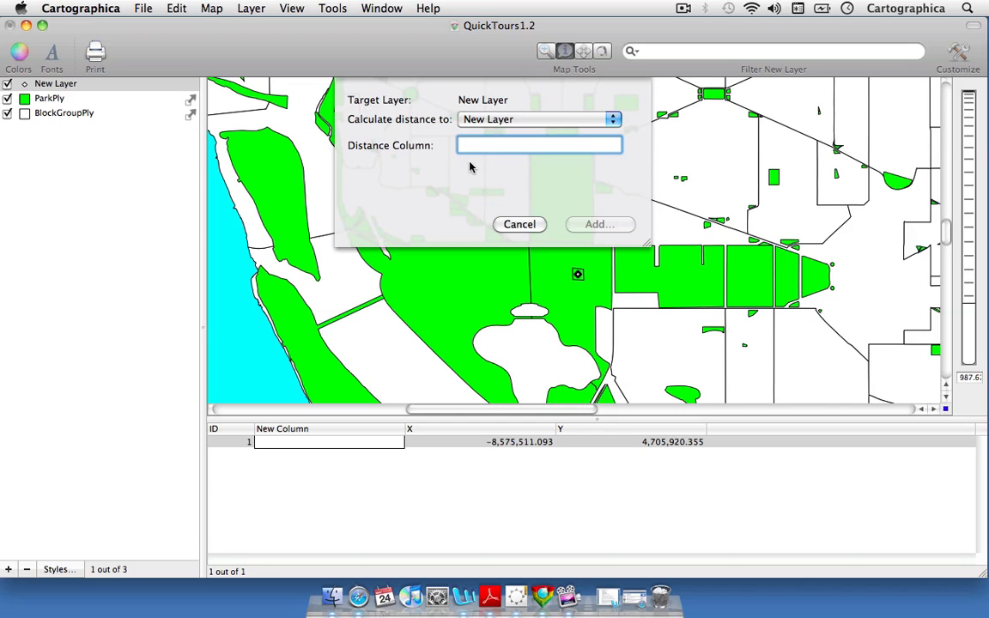
pyautogui.click(520, 224)
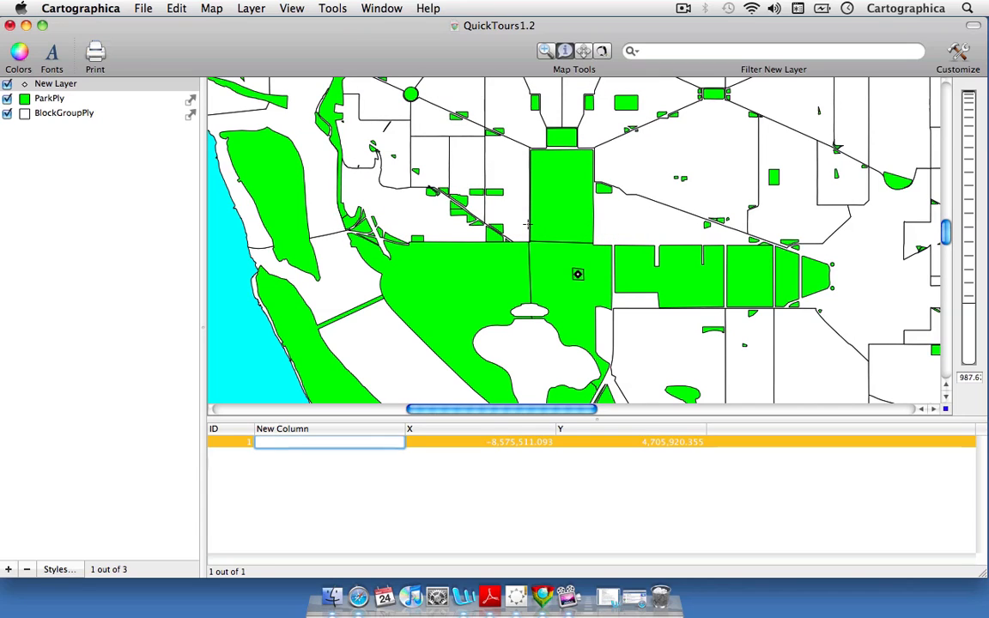